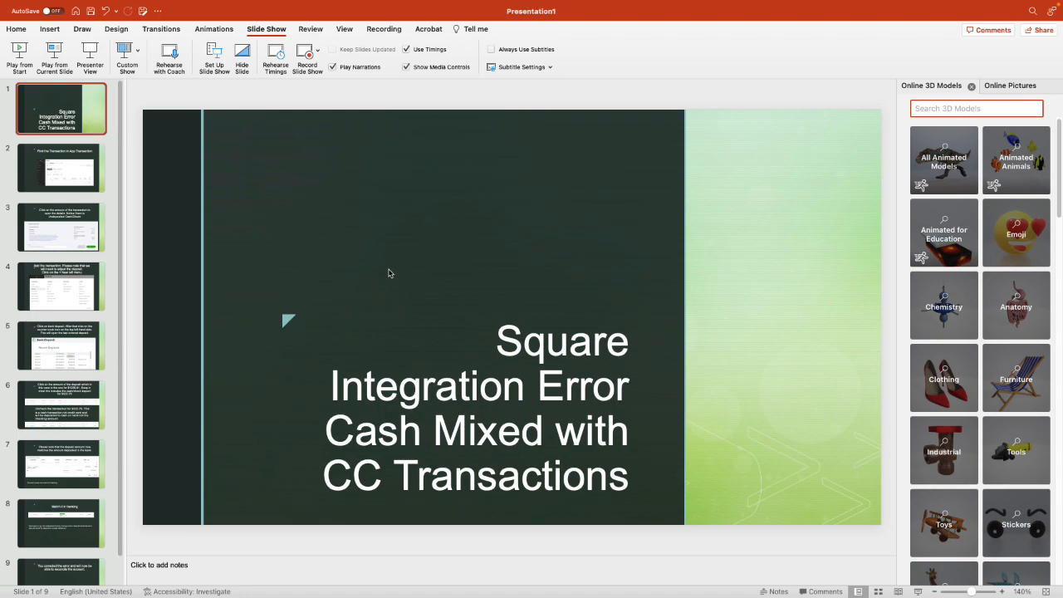
mouse_move(474, 365)
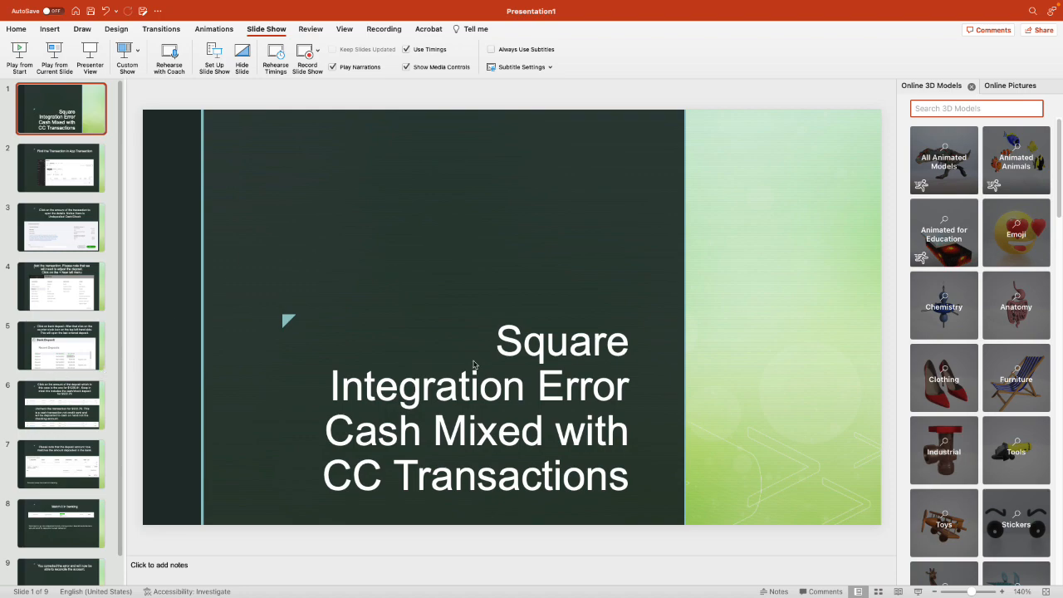
mouse_move(944, 158)
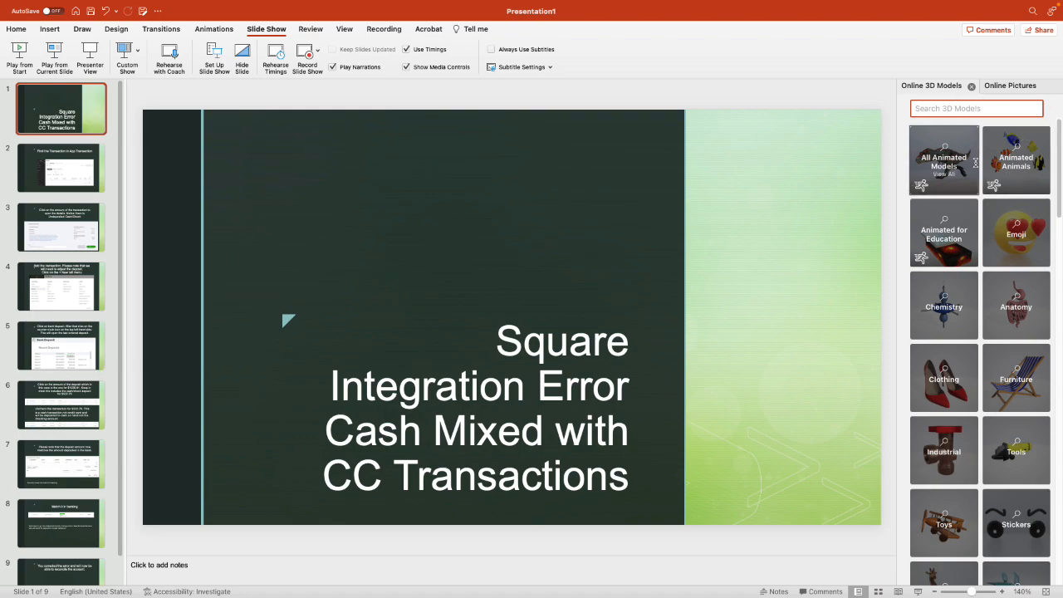
mouse_move(581, 293)
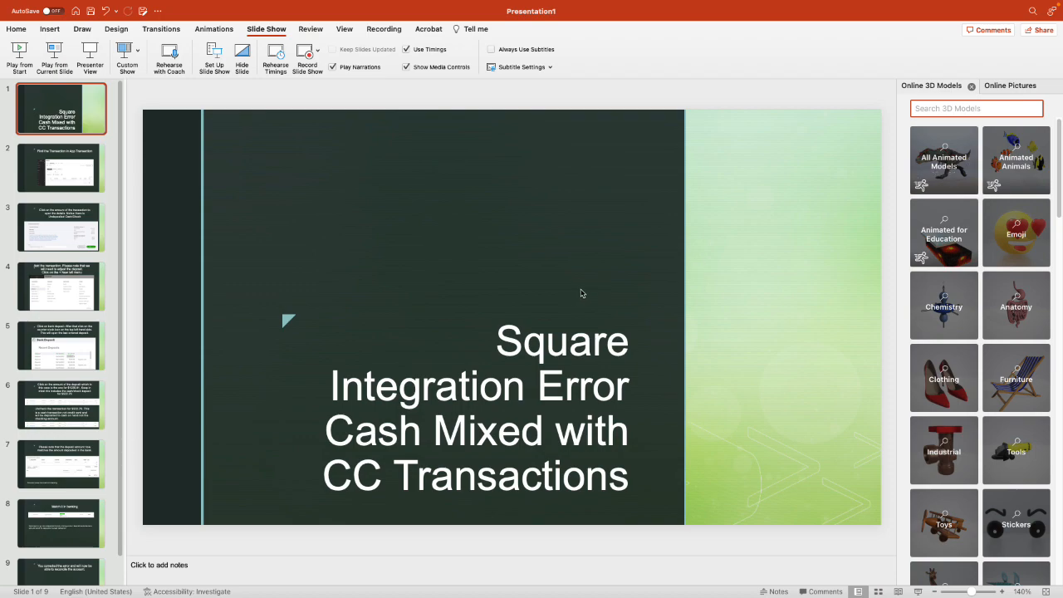
mouse_move(1017, 232)
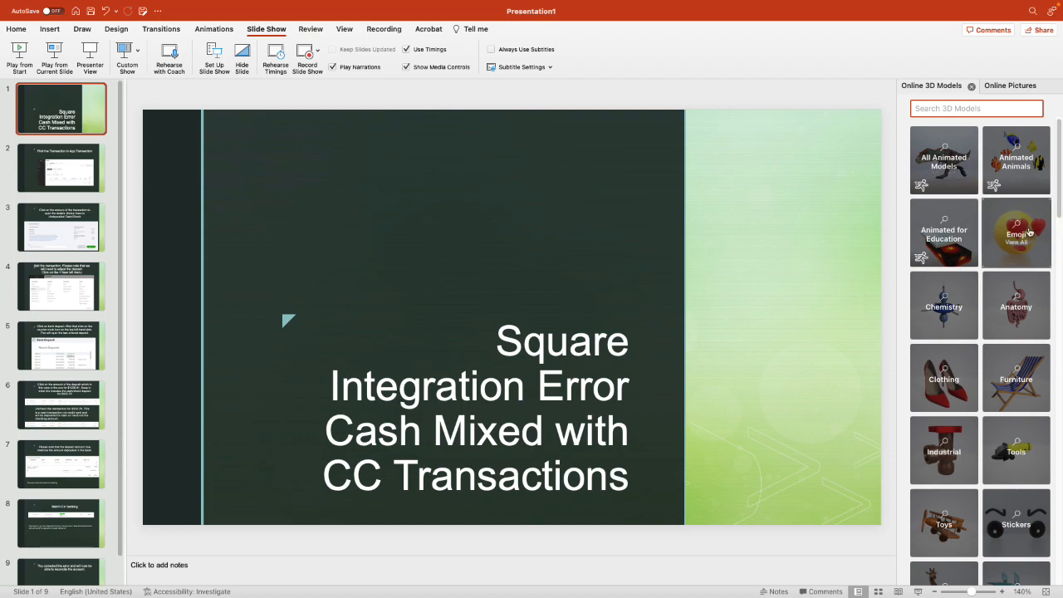
mouse_move(944, 565)
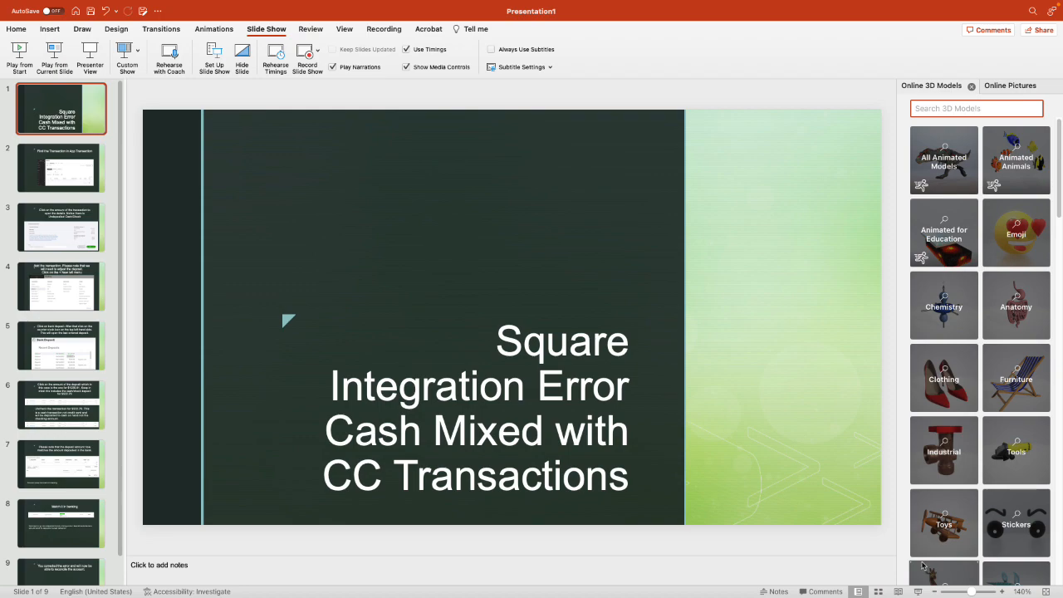
mouse_move(665, 500)
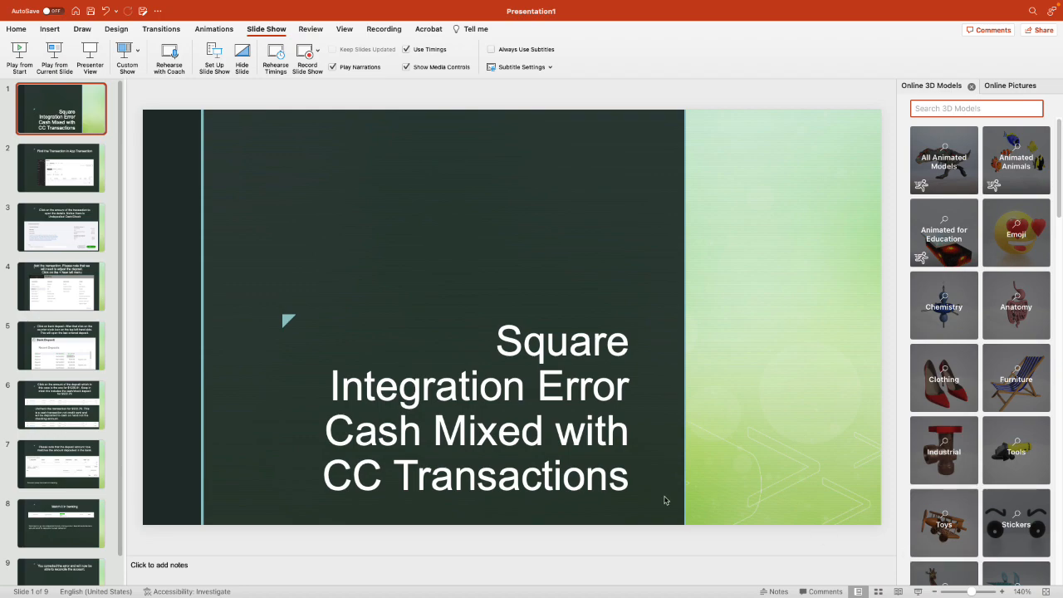
mouse_move(563, 462)
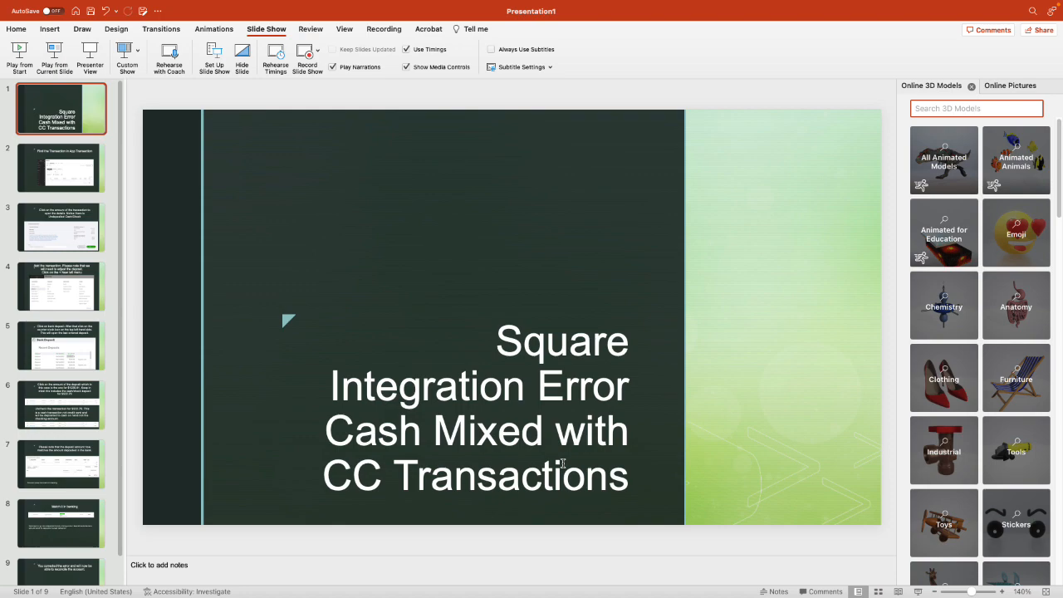
mouse_move(303, 285)
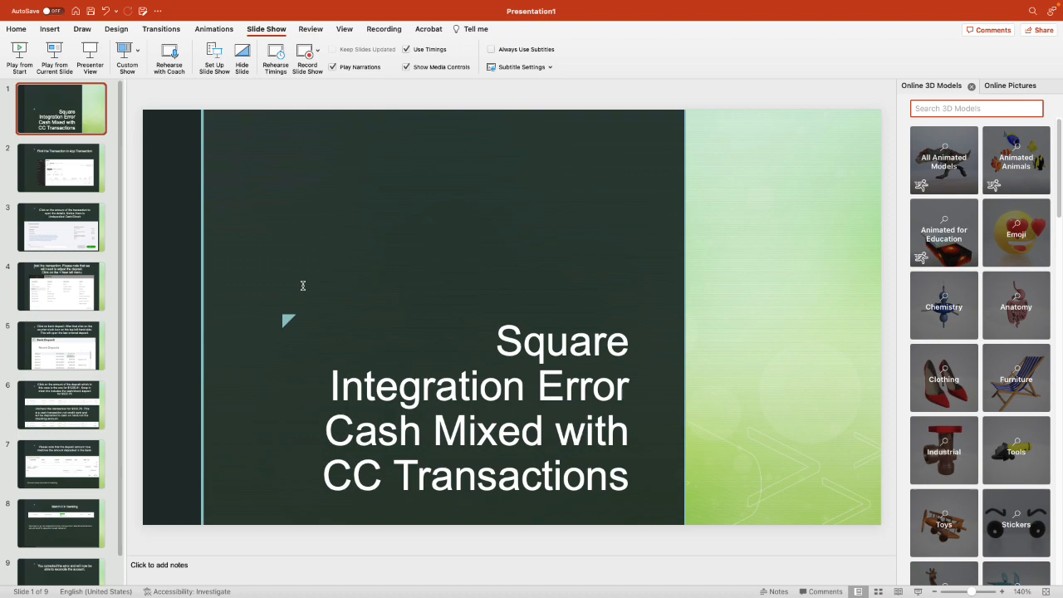
mouse_move(82, 179)
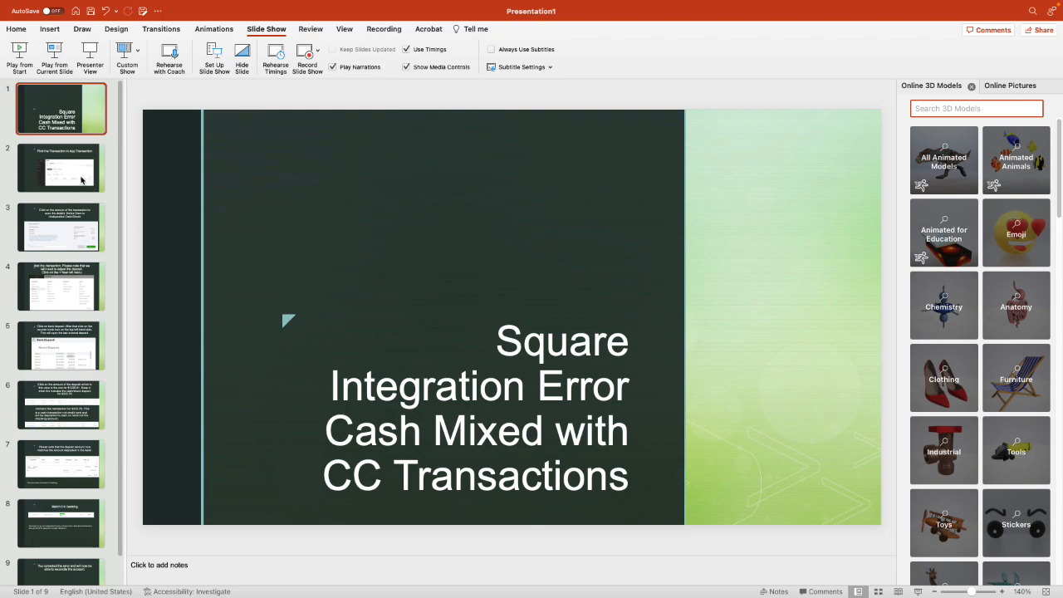
mouse_move(82, 180)
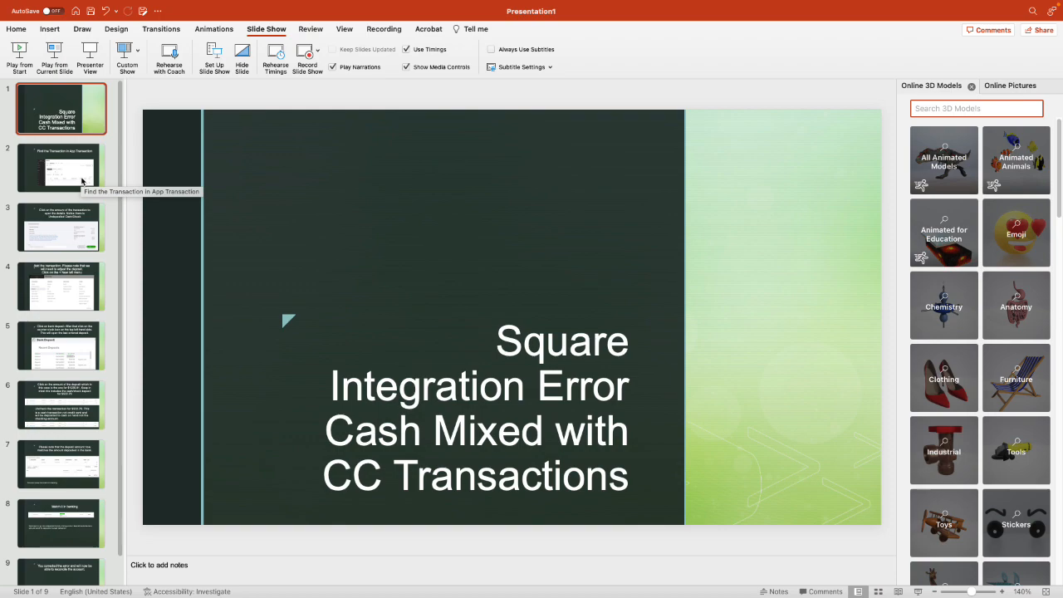
Display slide 2, showing the Square card transaction awaiting review in banking
click(60, 167)
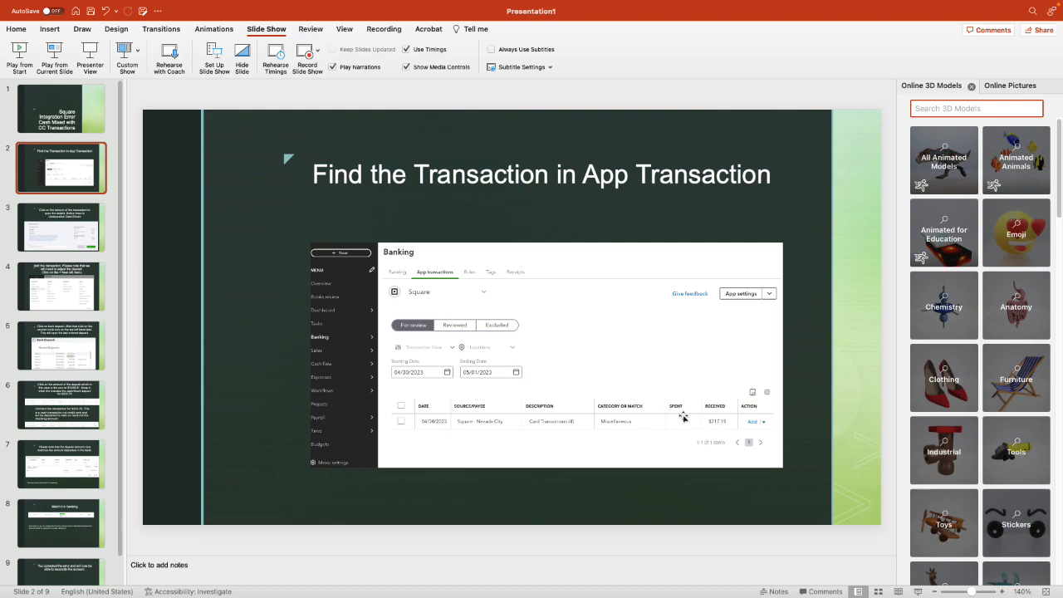
mouse_move(720, 424)
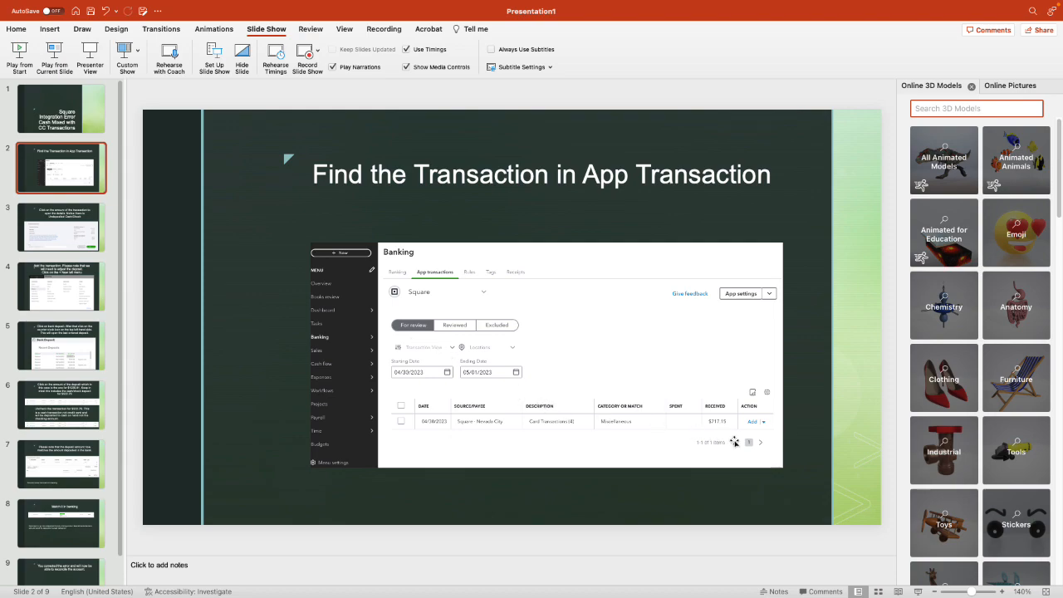
mouse_move(657, 408)
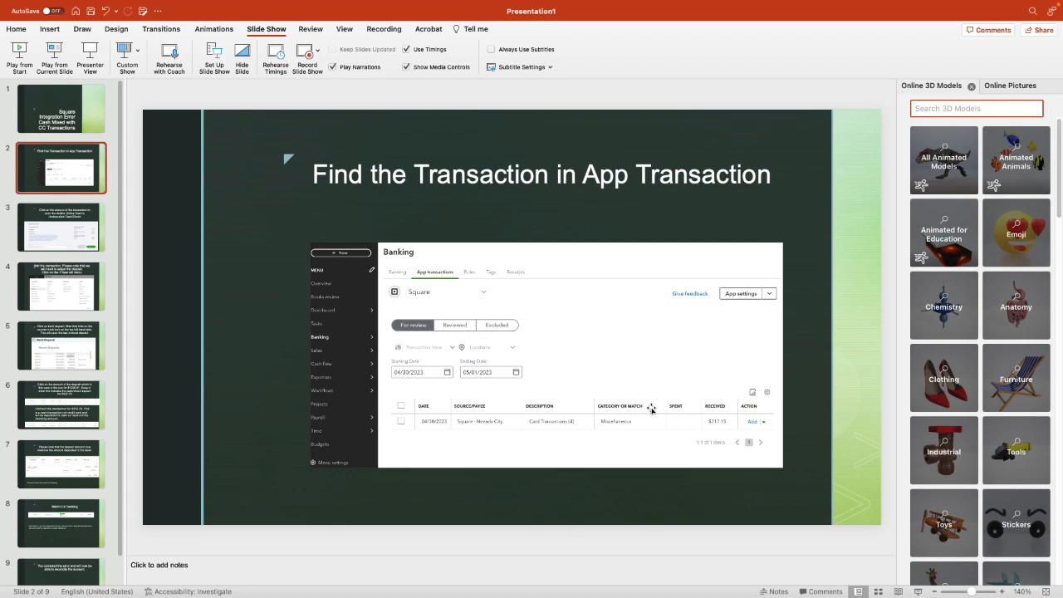
mouse_move(725, 428)
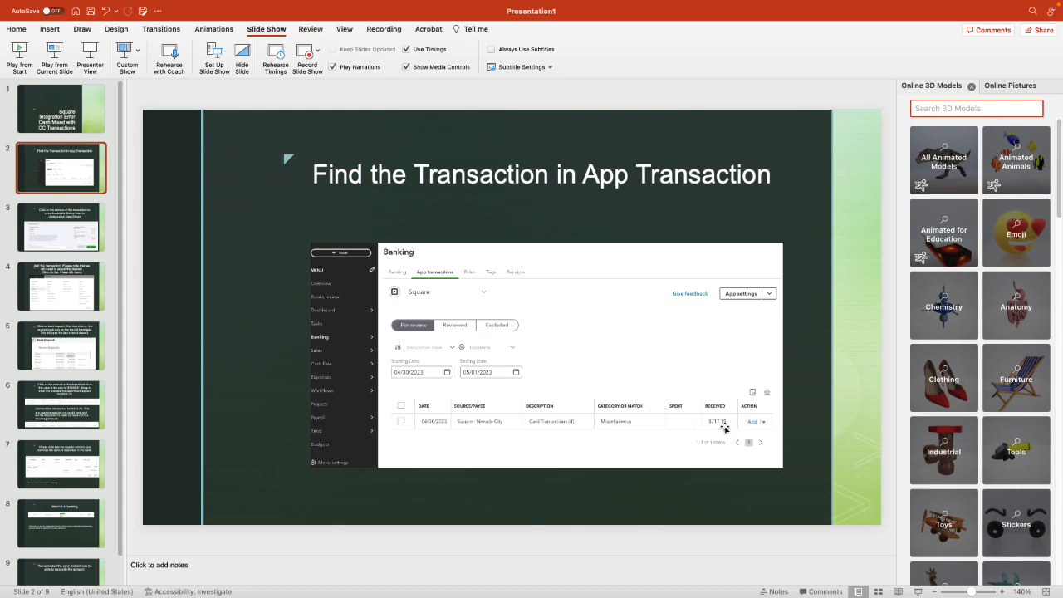
mouse_move(81, 234)
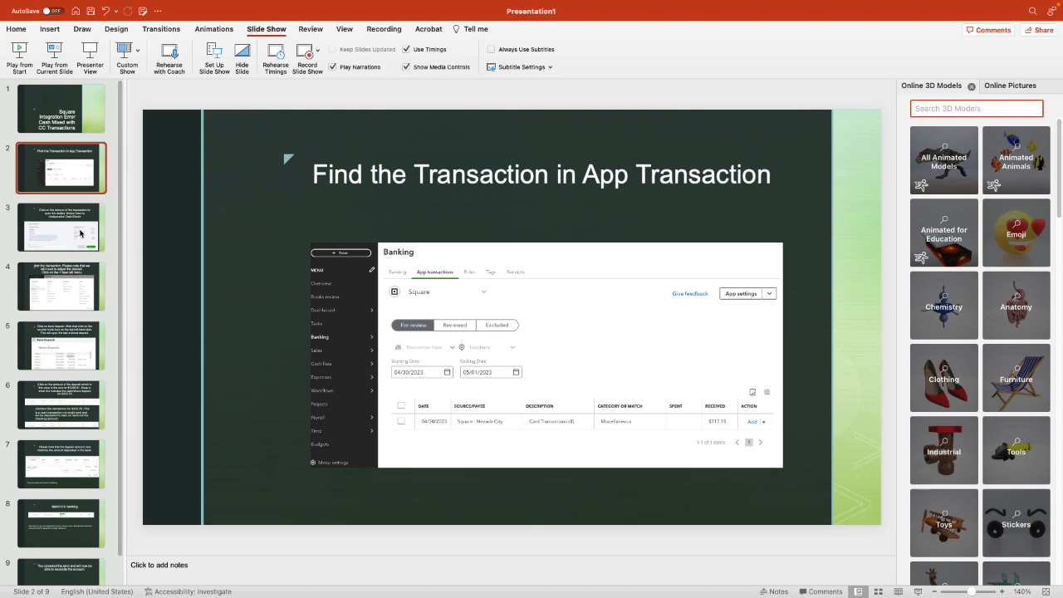
Display slide 3, where clicking the amount reveals Undeposited Cash/Check
click(61, 227)
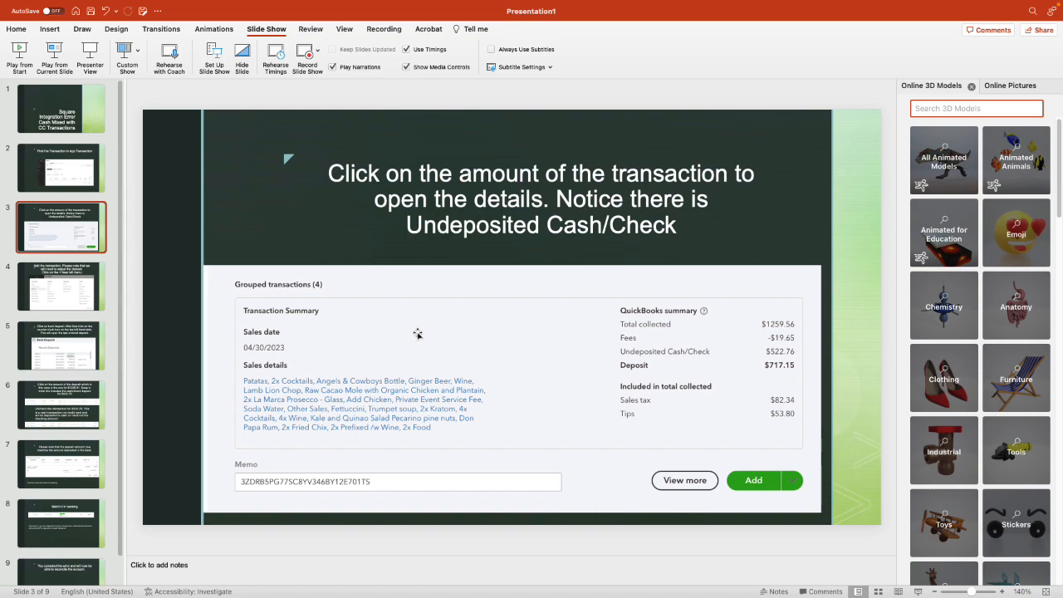
mouse_move(844, 406)
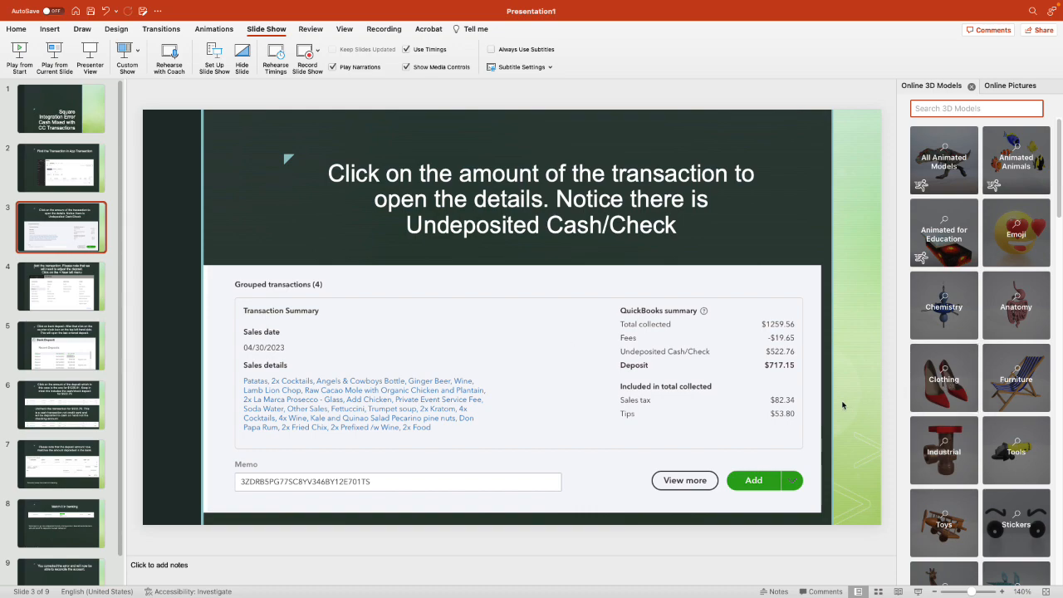
mouse_move(793, 355)
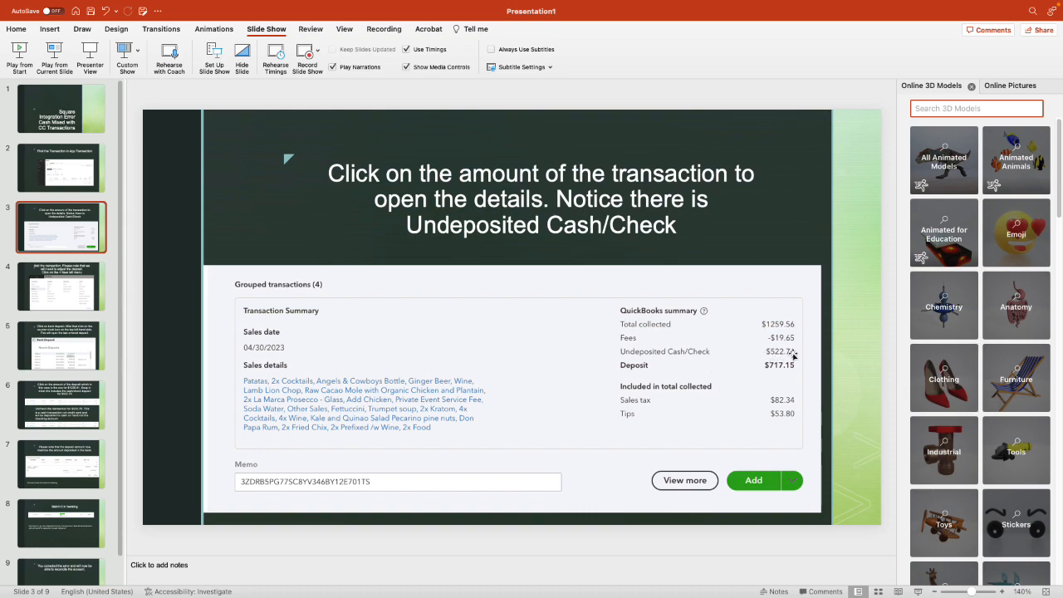
mouse_move(787, 370)
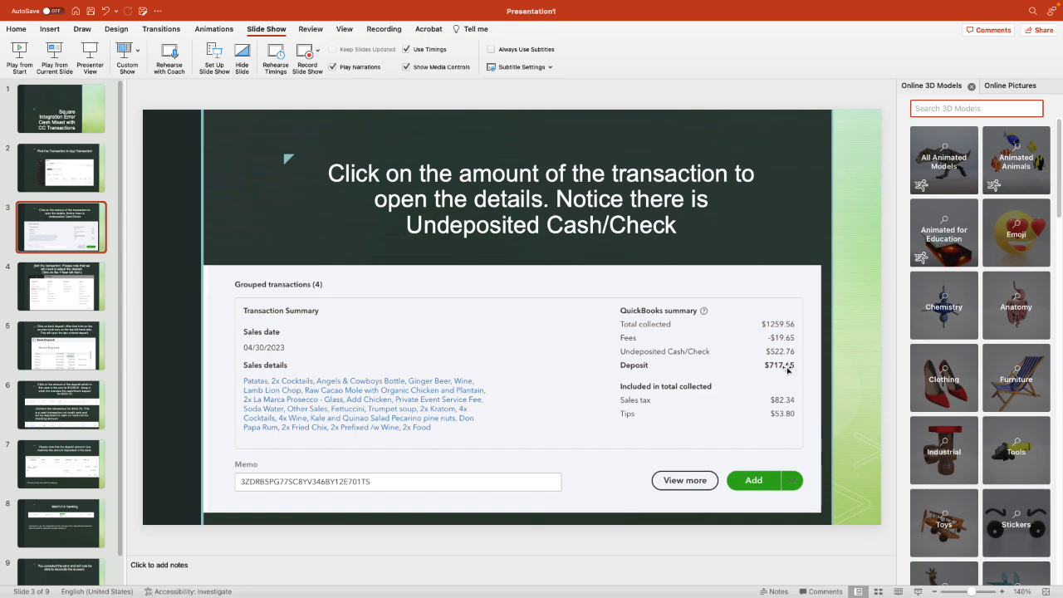
mouse_move(89, 241)
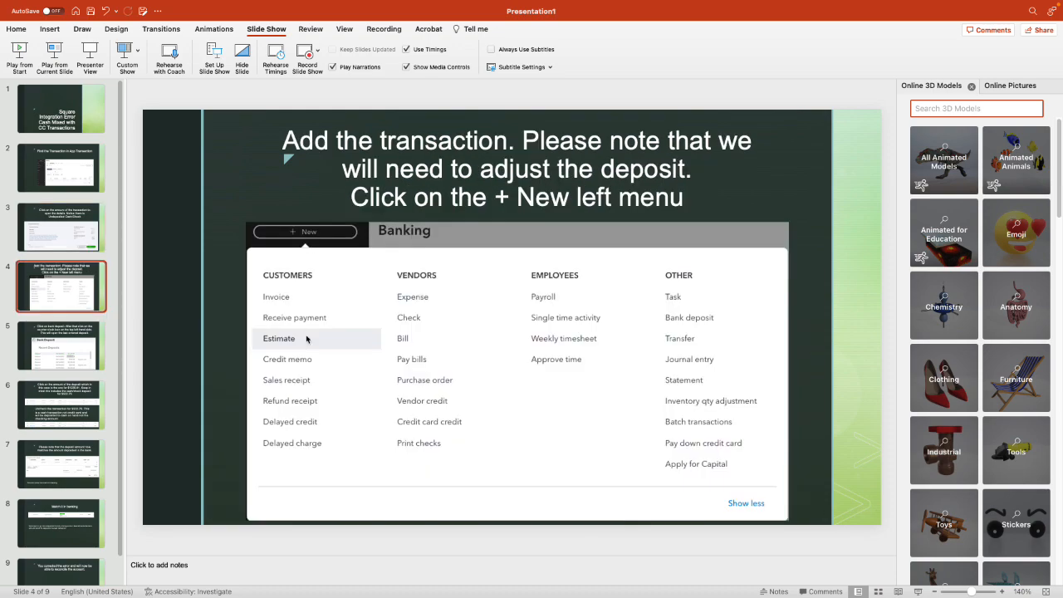
mouse_move(304, 338)
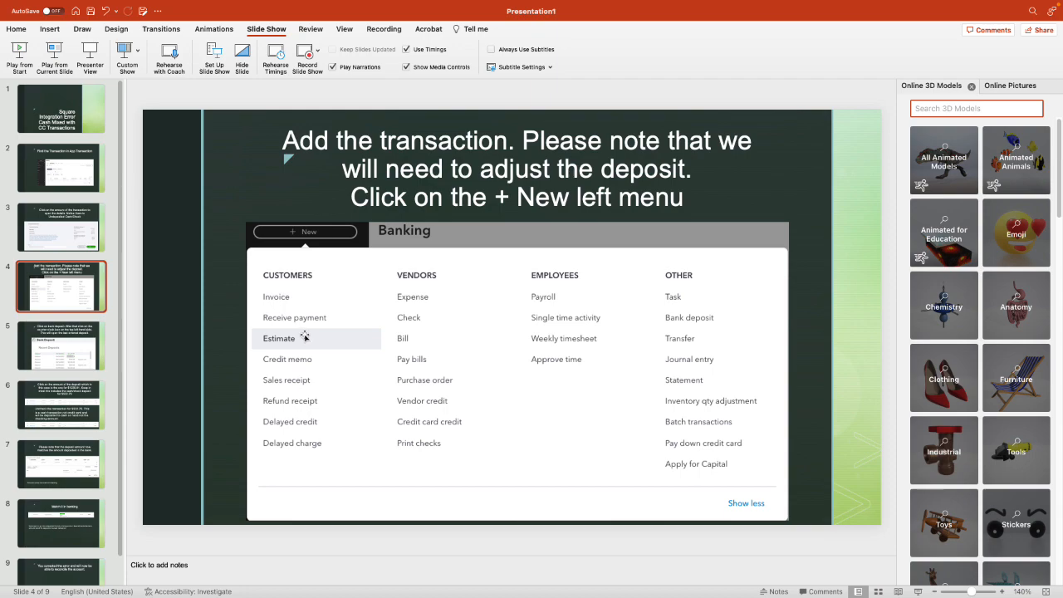
mouse_move(160, 306)
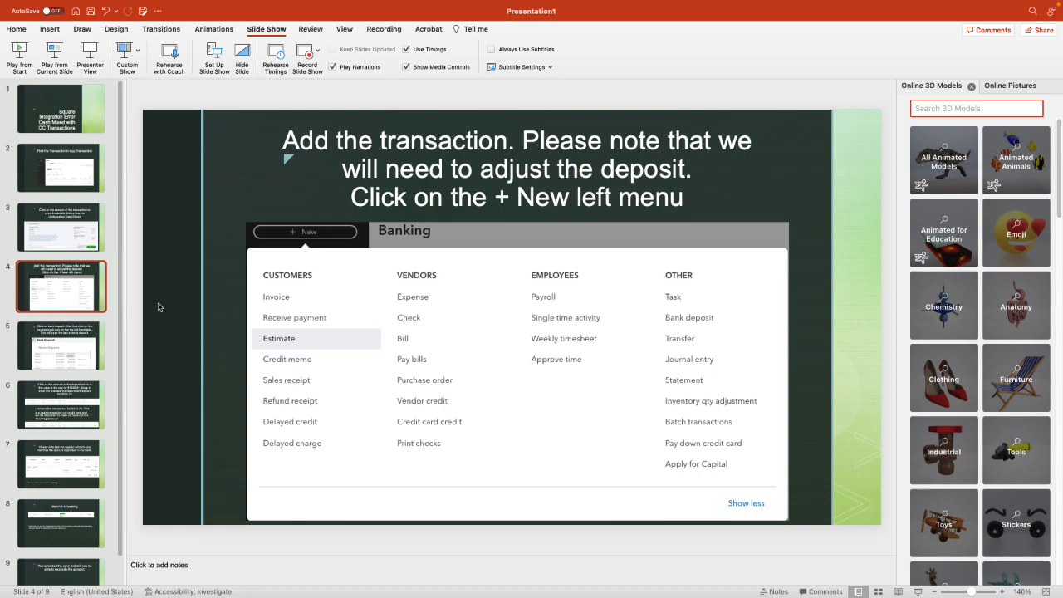
Return to slide 3 with the grouped transaction details
click(60, 228)
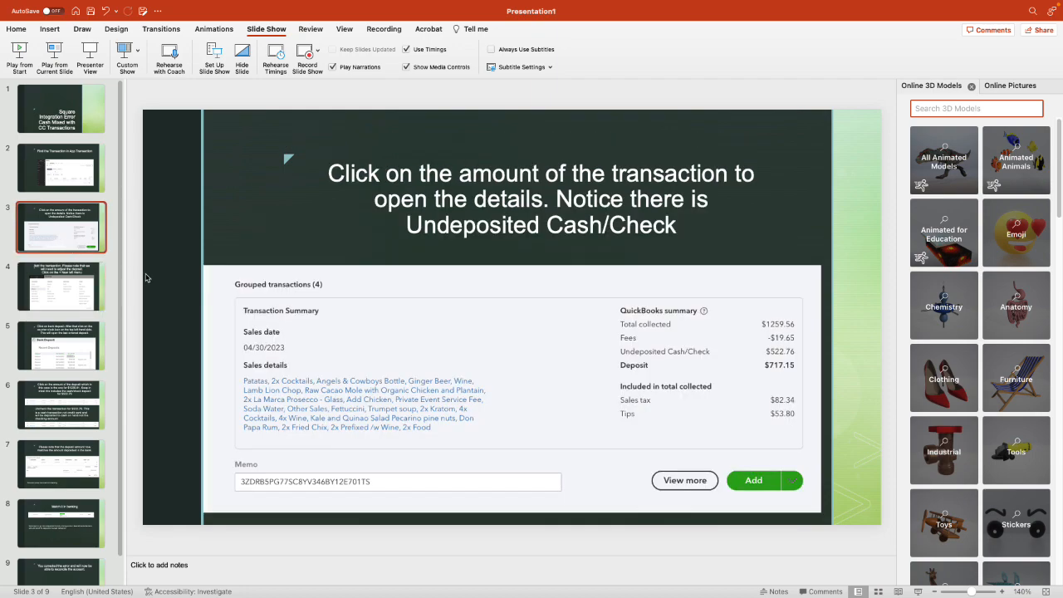
mouse_move(746, 481)
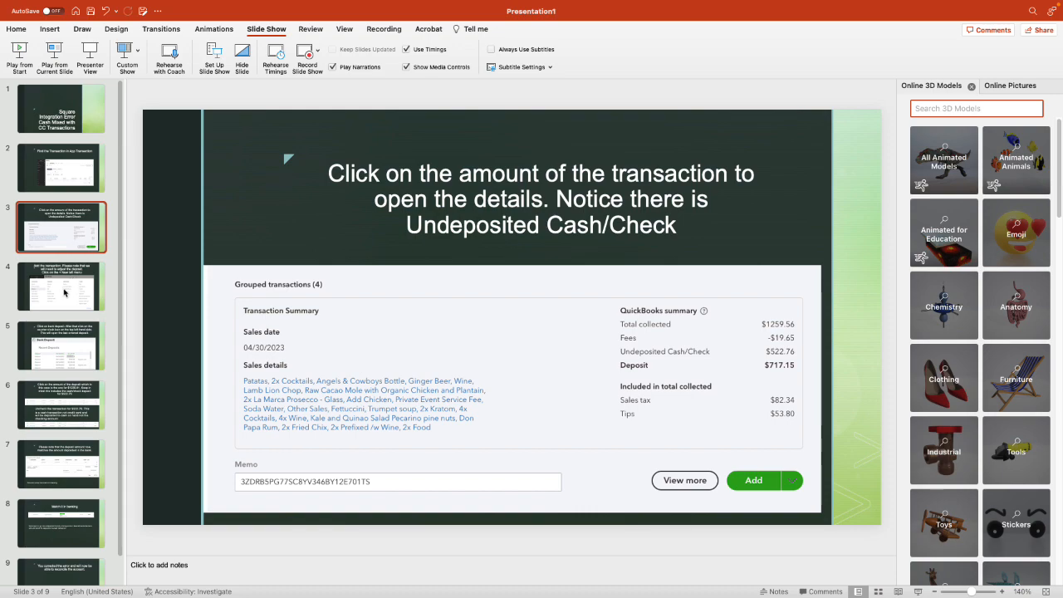
mouse_move(65, 291)
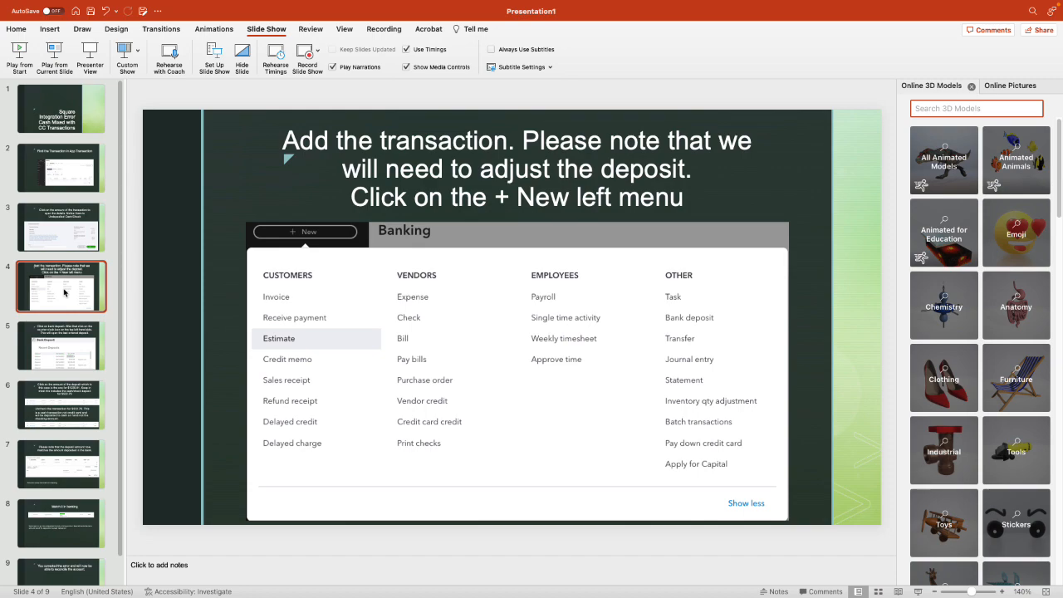
mouse_move(78, 299)
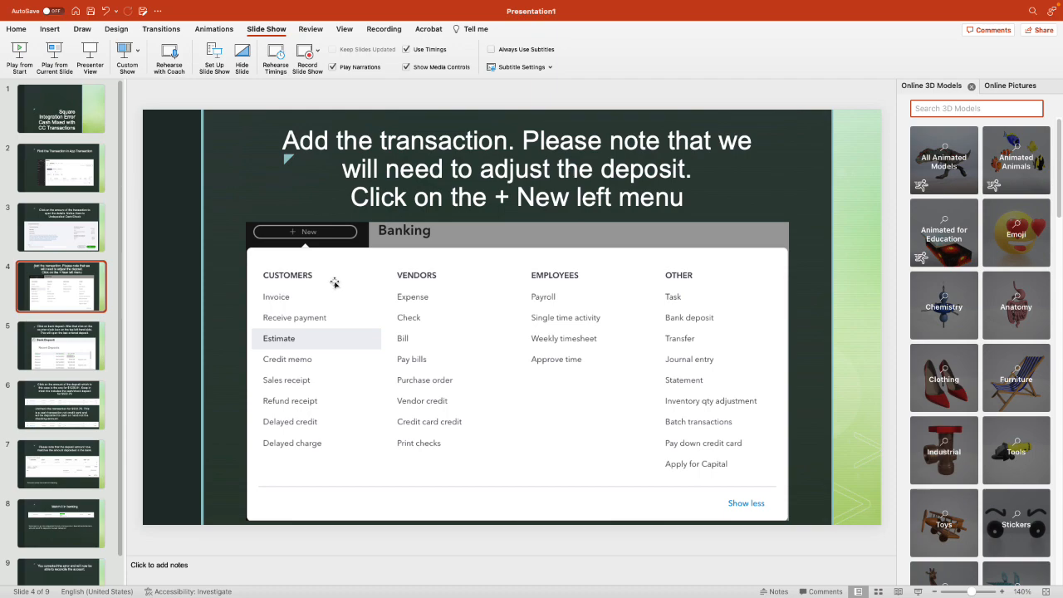
mouse_move(447, 379)
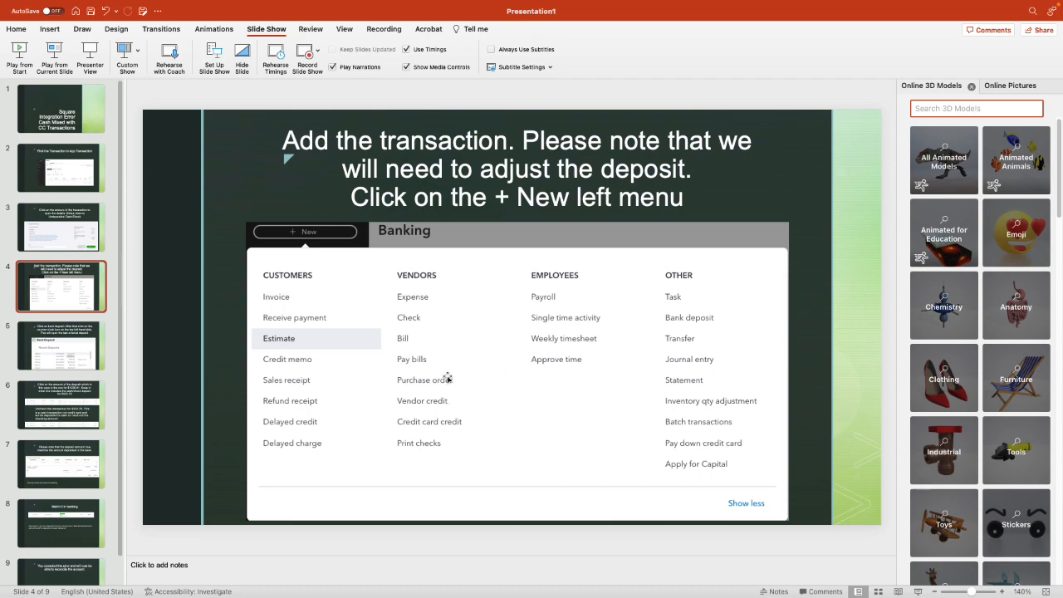
mouse_move(511, 366)
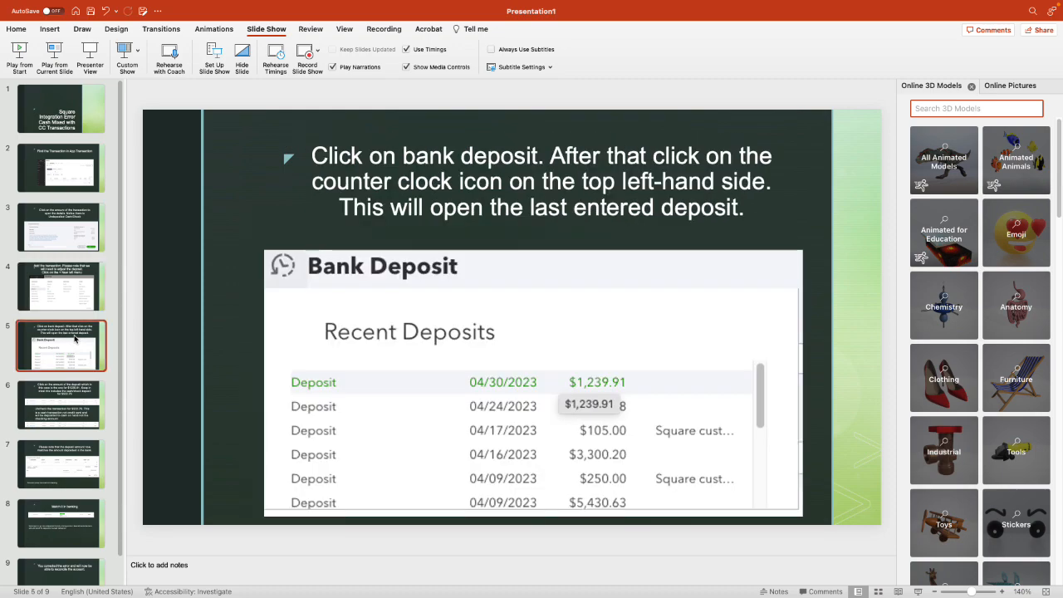
mouse_move(306, 266)
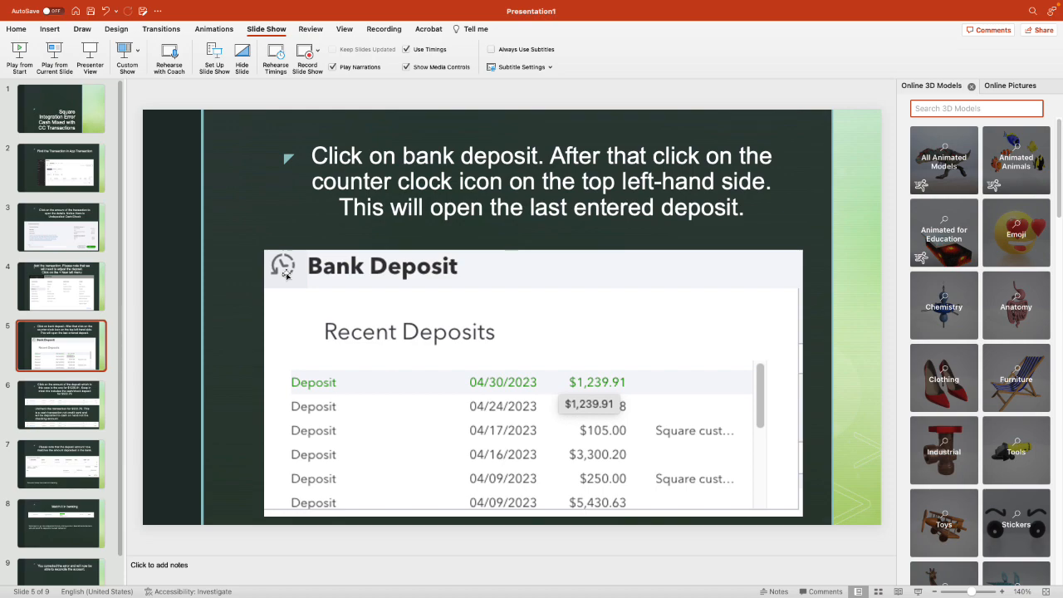
mouse_move(290, 275)
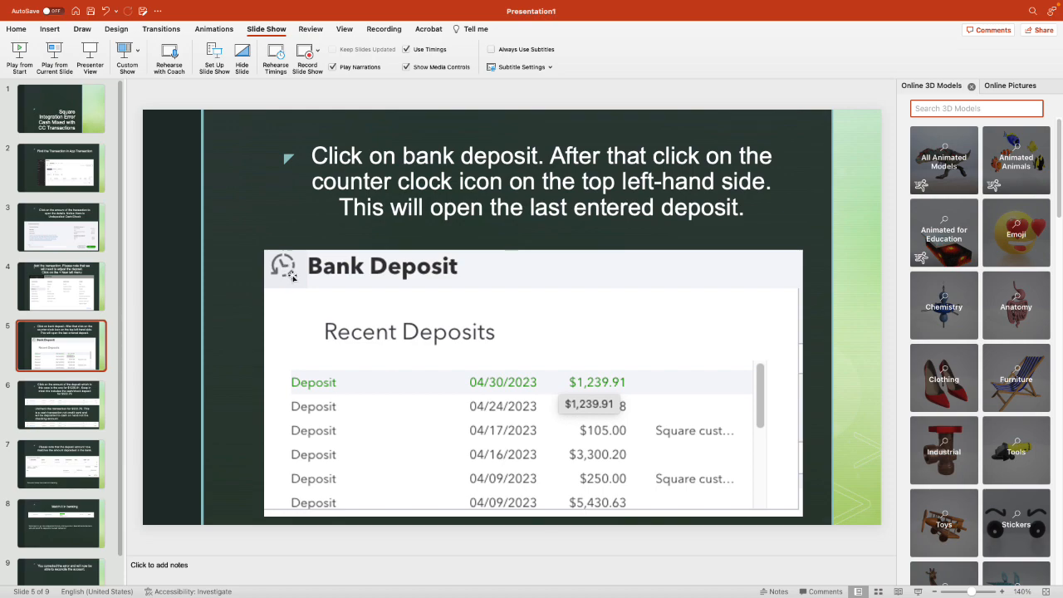
mouse_move(561, 390)
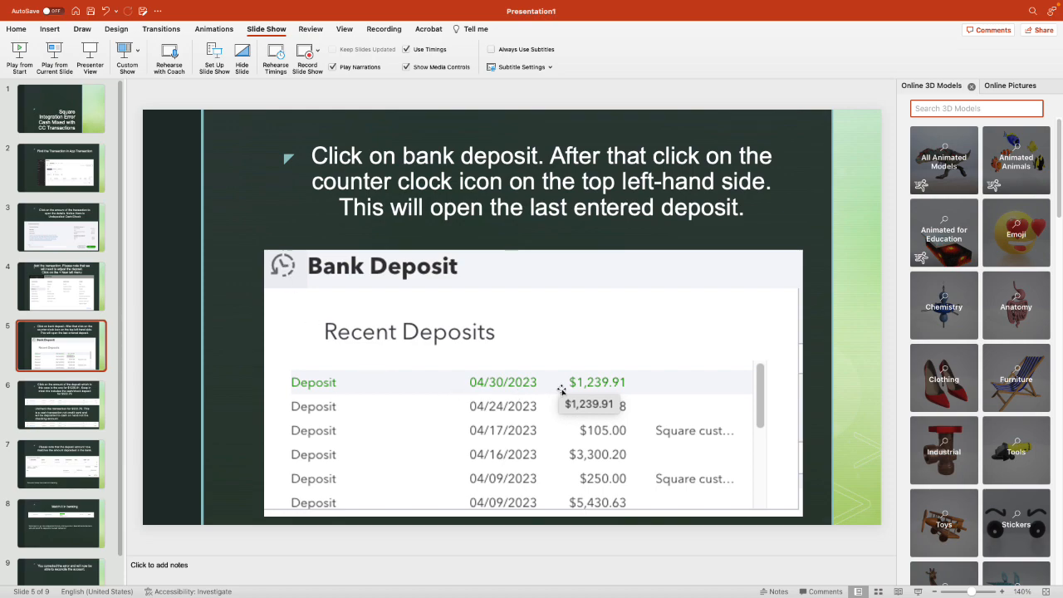
mouse_move(586, 389)
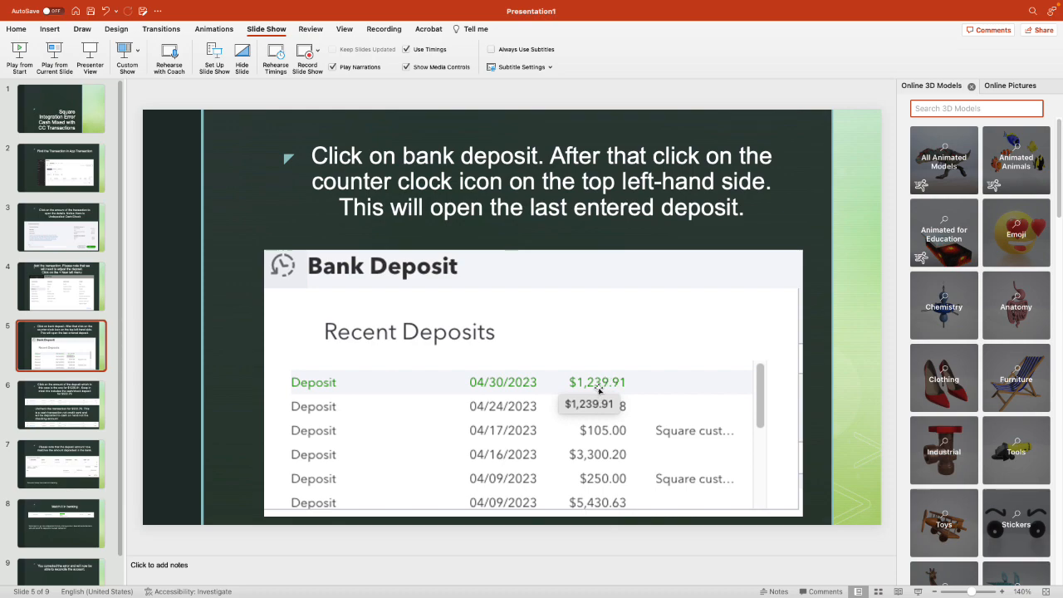
mouse_move(486, 407)
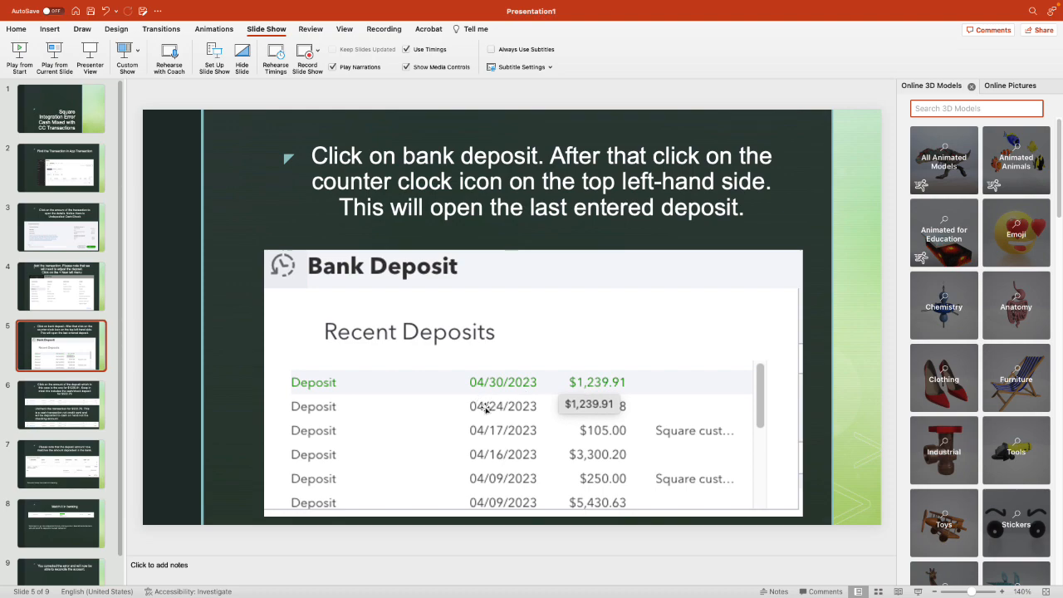
Display slide 6 on unchecking the $522.76 cash transaction in the $1,239.91 deposit
click(60, 405)
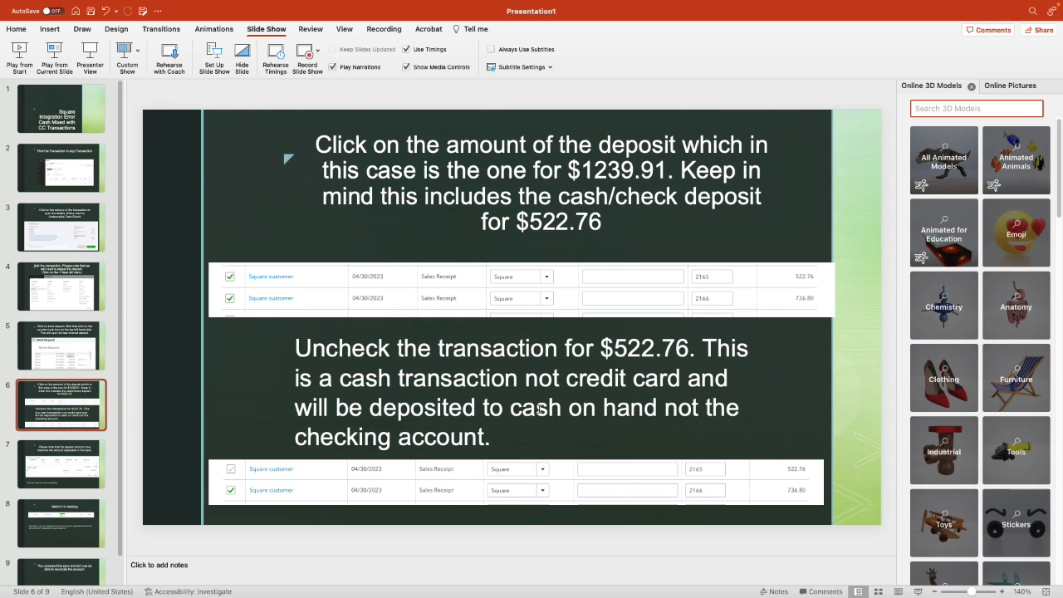
mouse_move(789, 295)
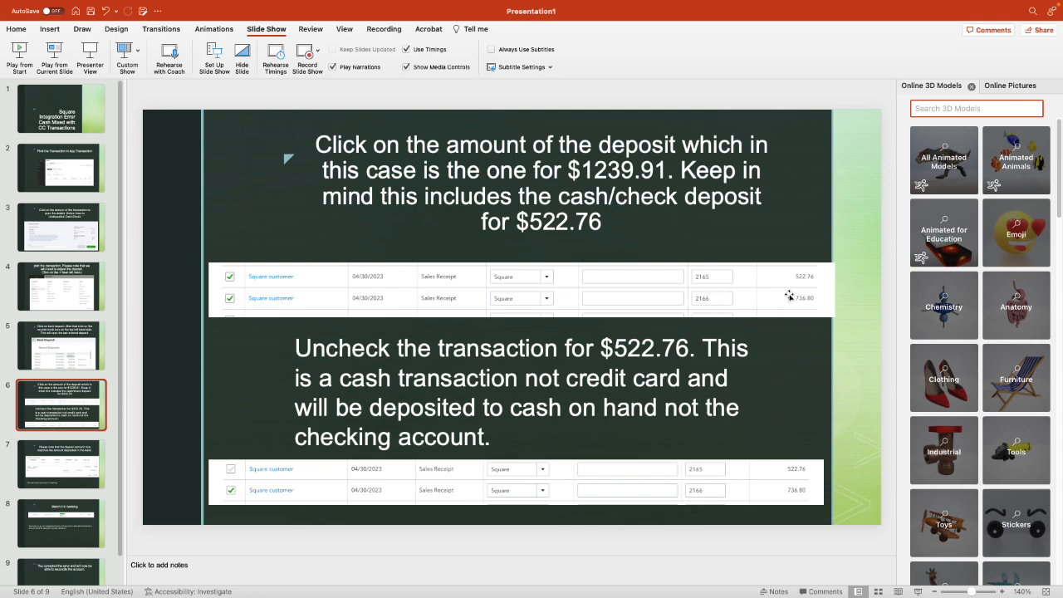
mouse_move(816, 283)
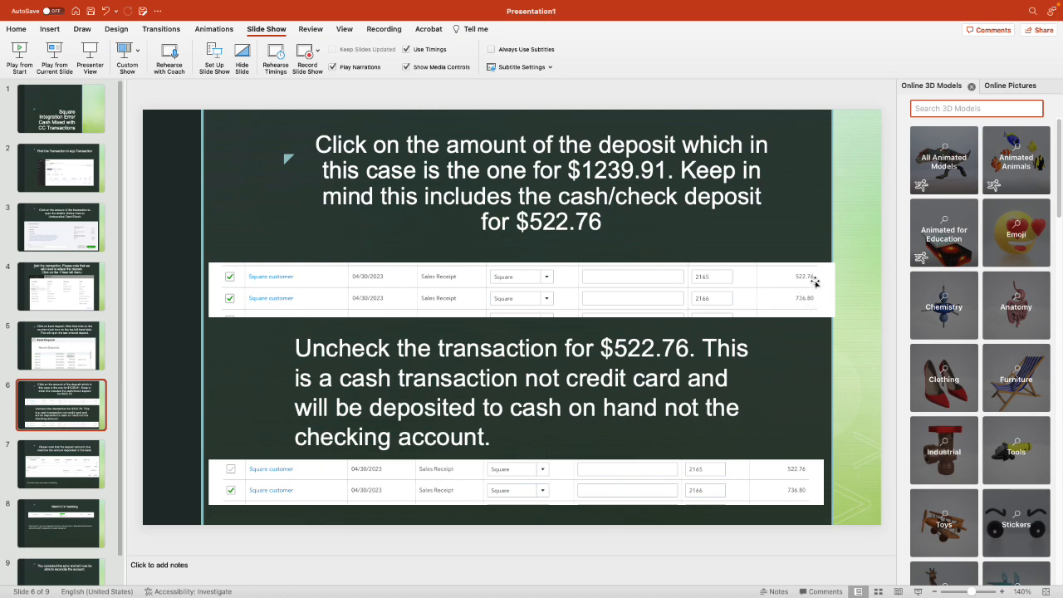
mouse_move(799, 303)
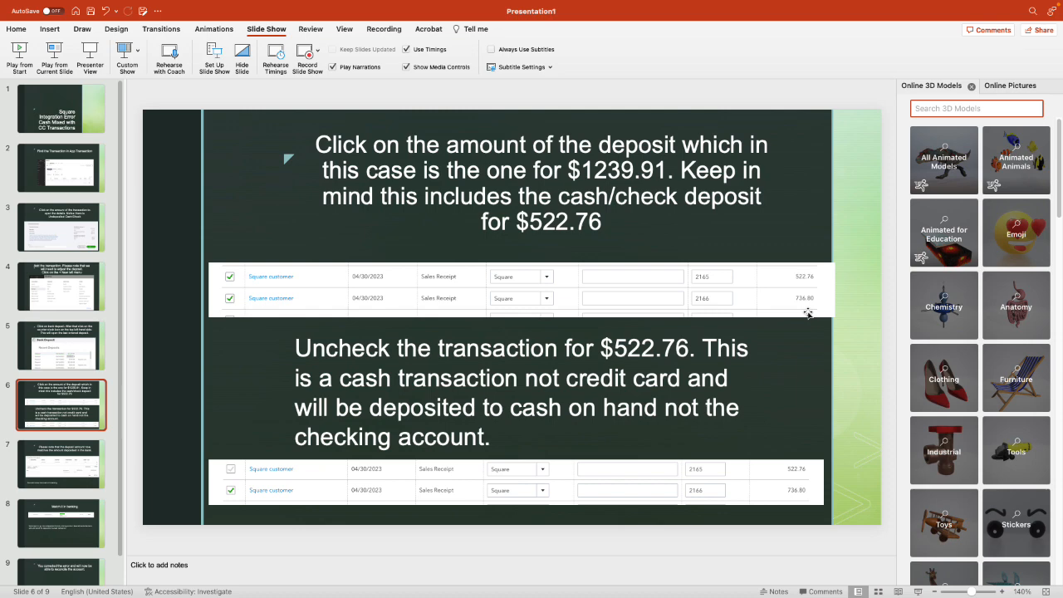
mouse_move(817, 282)
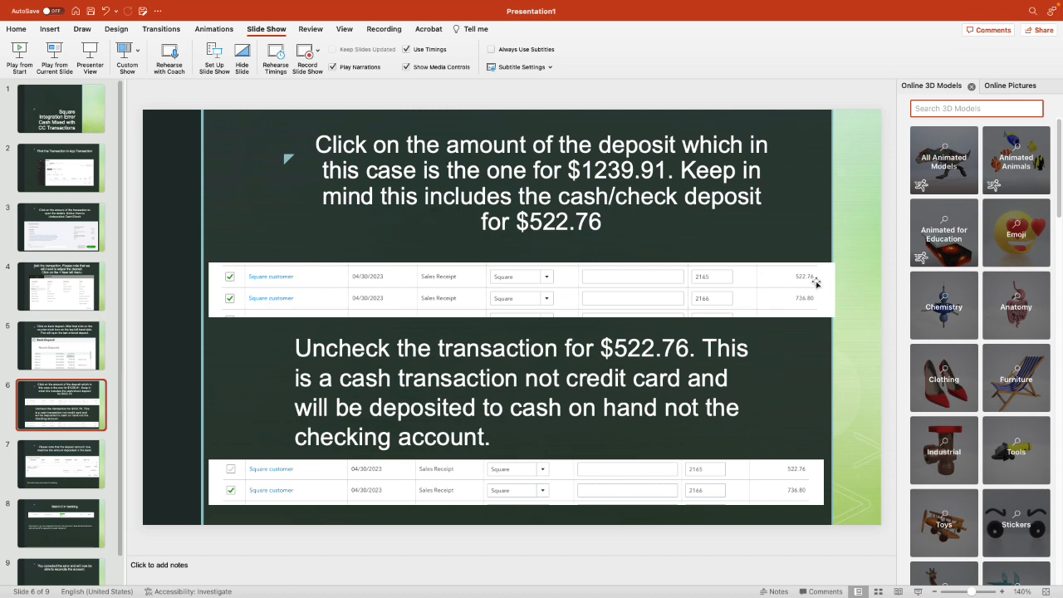
mouse_move(289, 481)
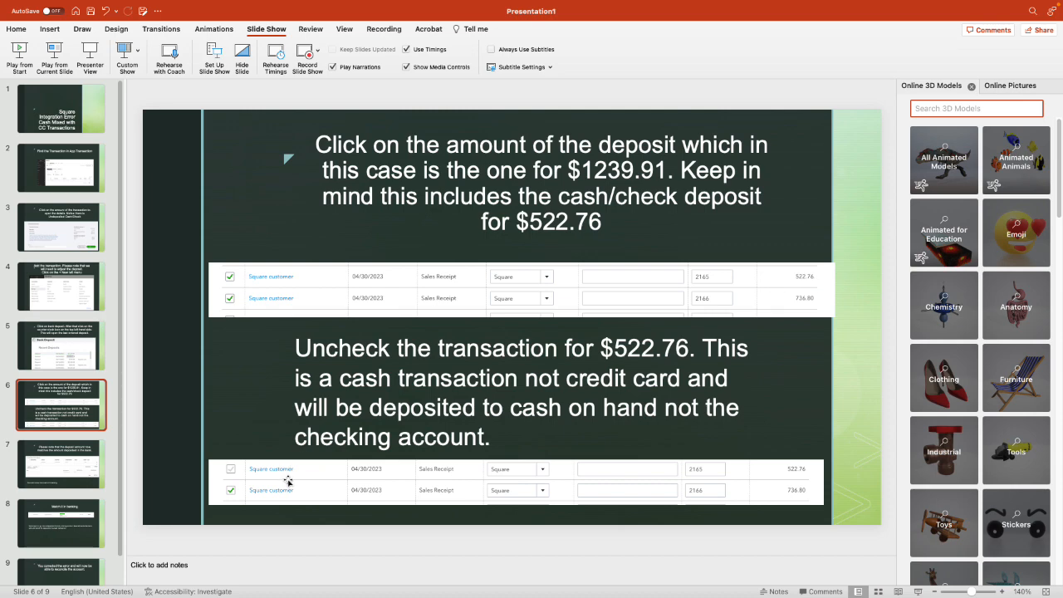
mouse_move(295, 479)
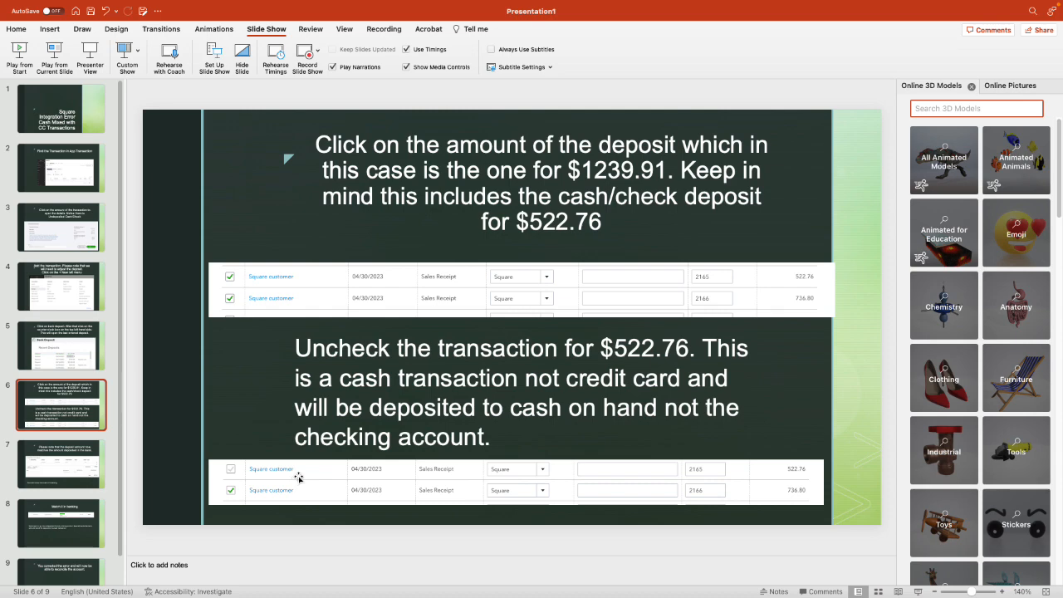
mouse_move(435, 454)
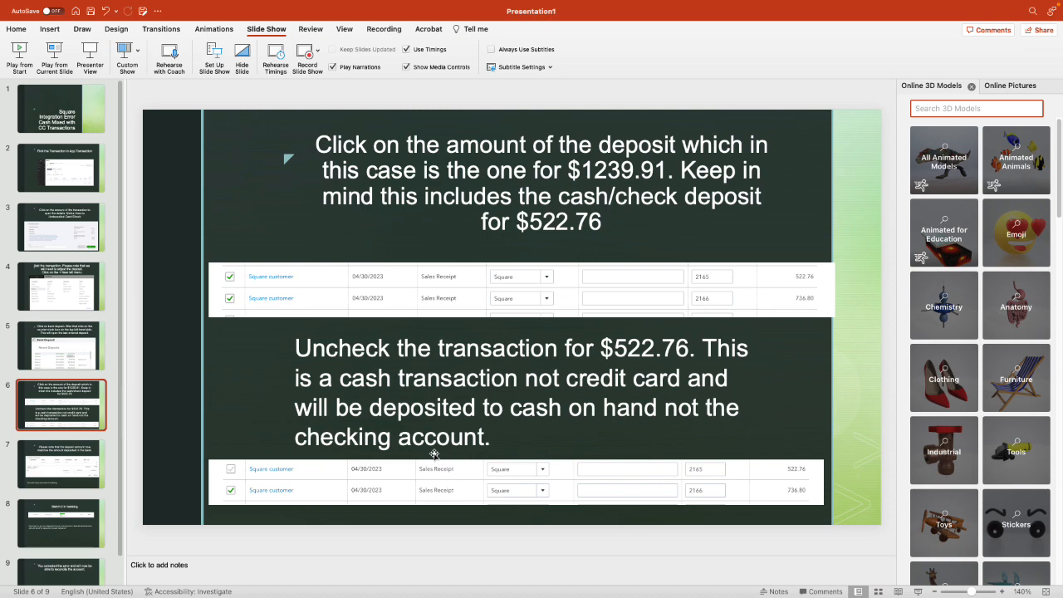
mouse_move(337, 461)
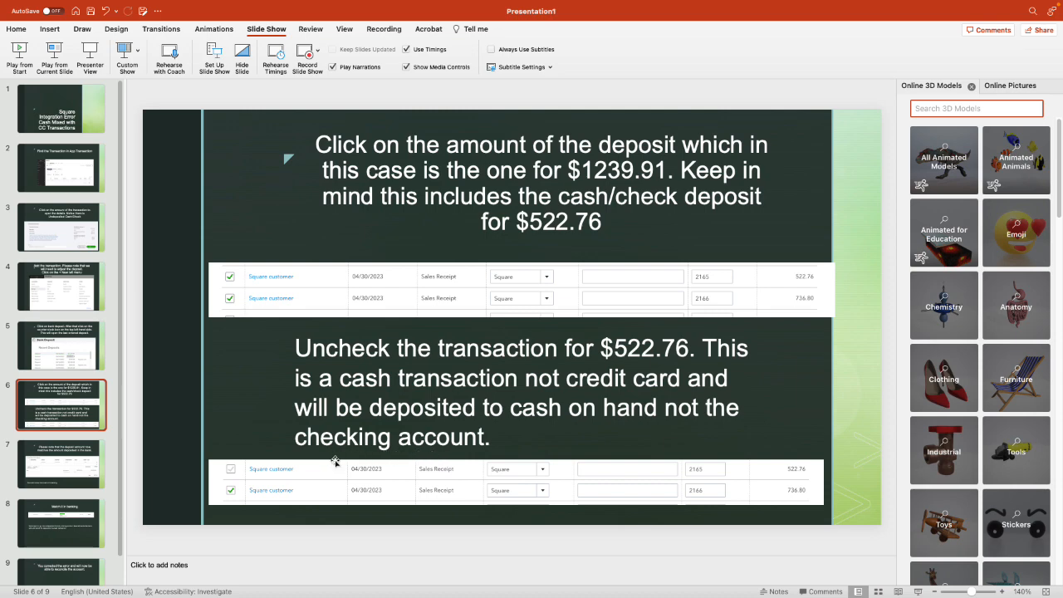
mouse_move(58, 463)
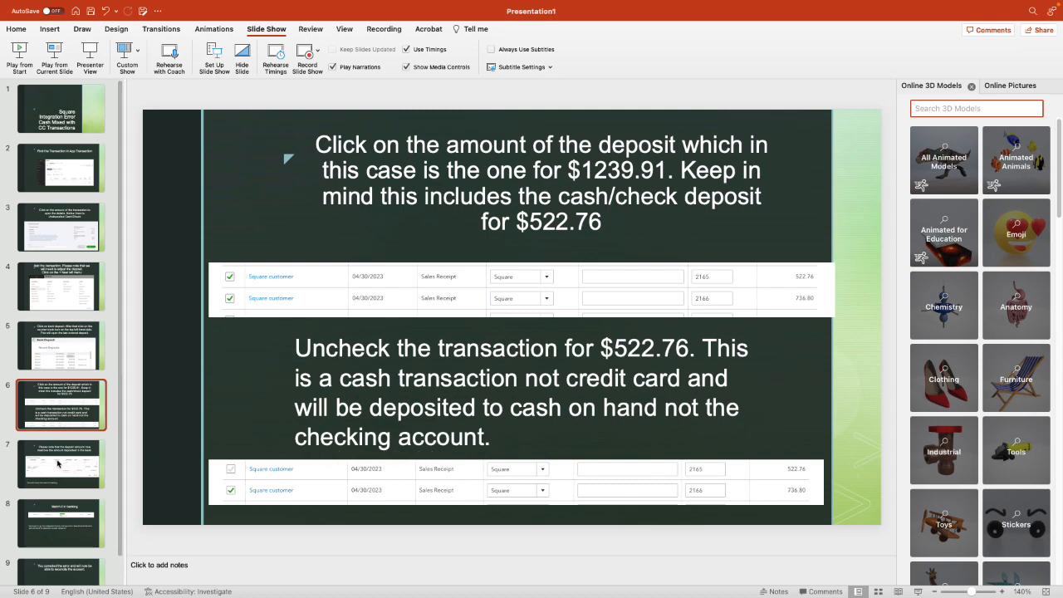
Display slide 7, where the deposit total matches the bank amount
click(60, 464)
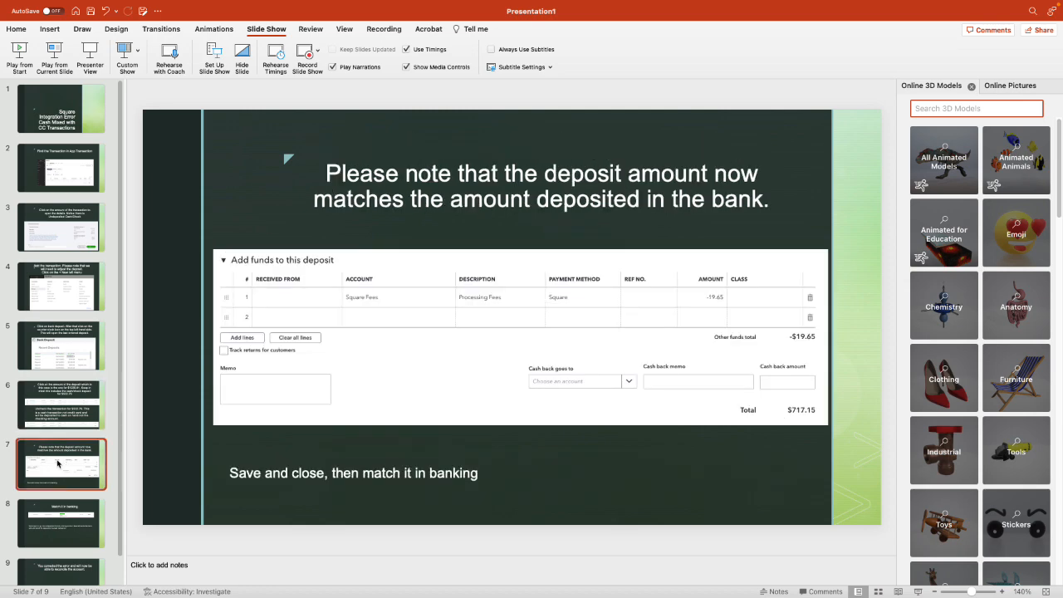
mouse_move(535, 287)
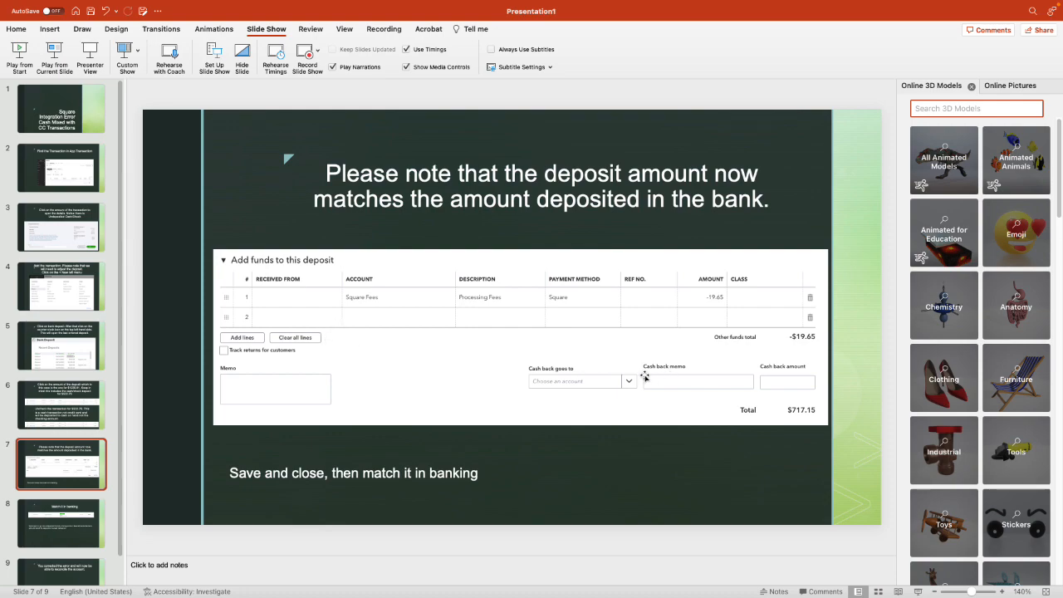
mouse_move(658, 364)
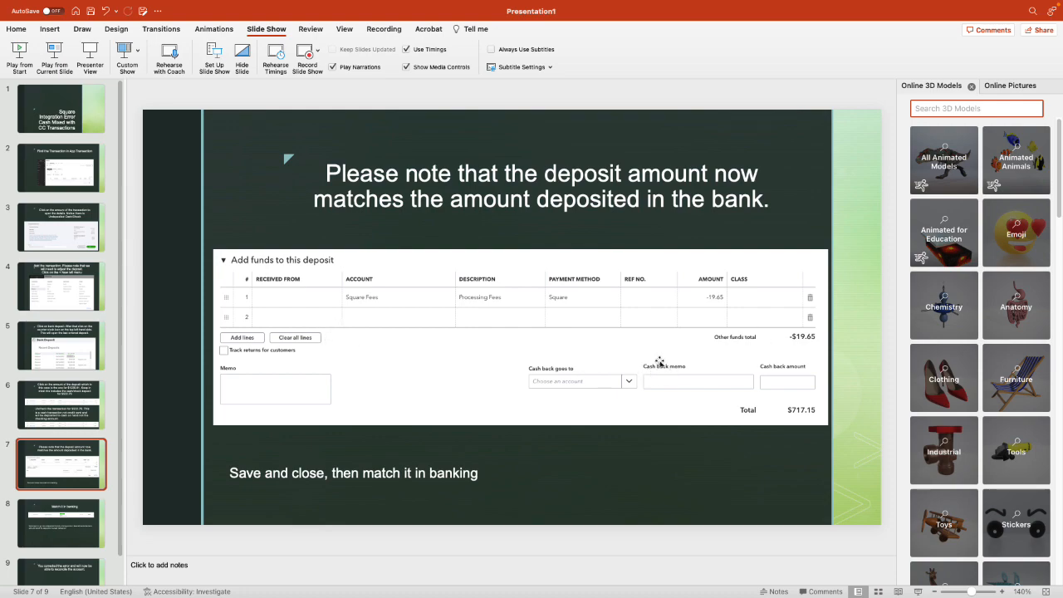
mouse_move(826, 438)
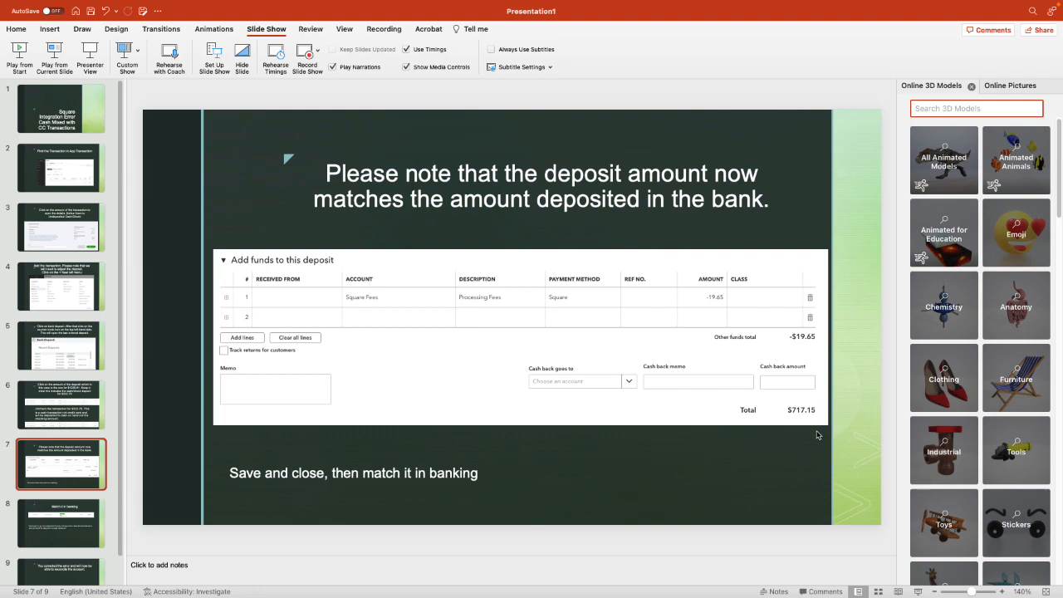
mouse_move(611, 236)
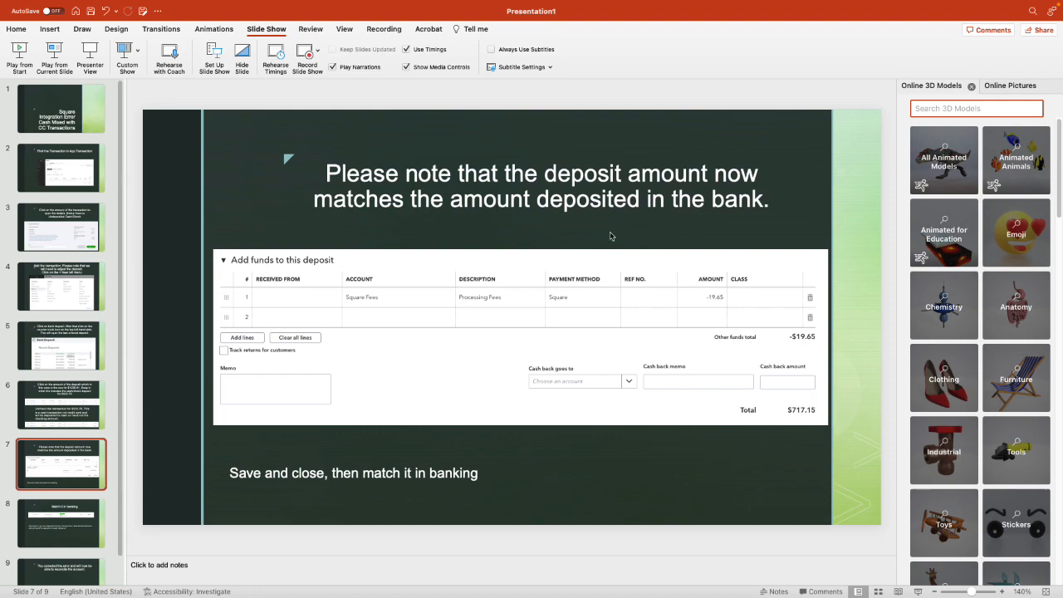
mouse_move(768, 318)
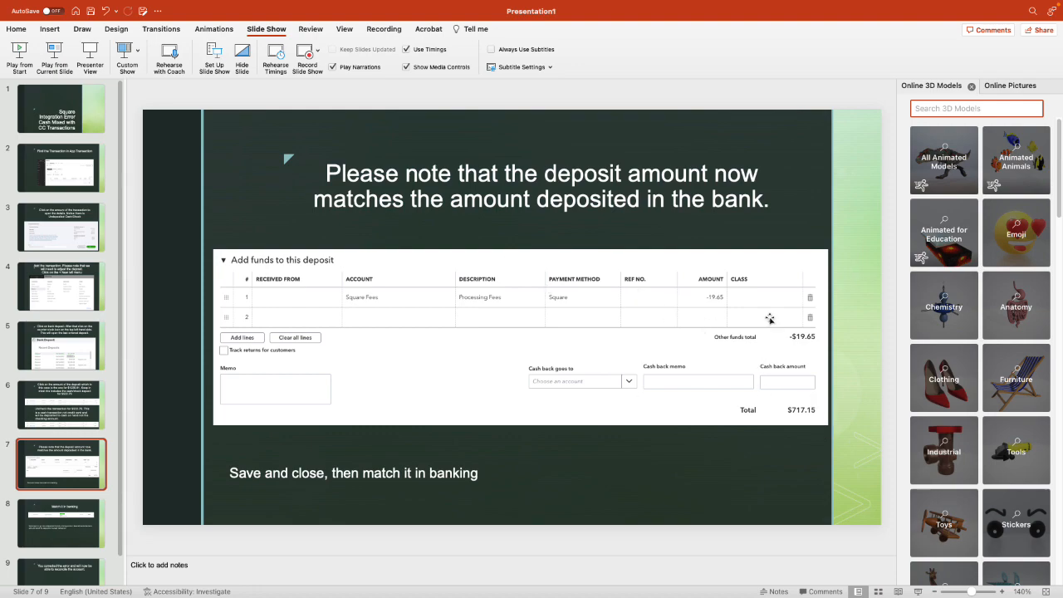
mouse_move(794, 416)
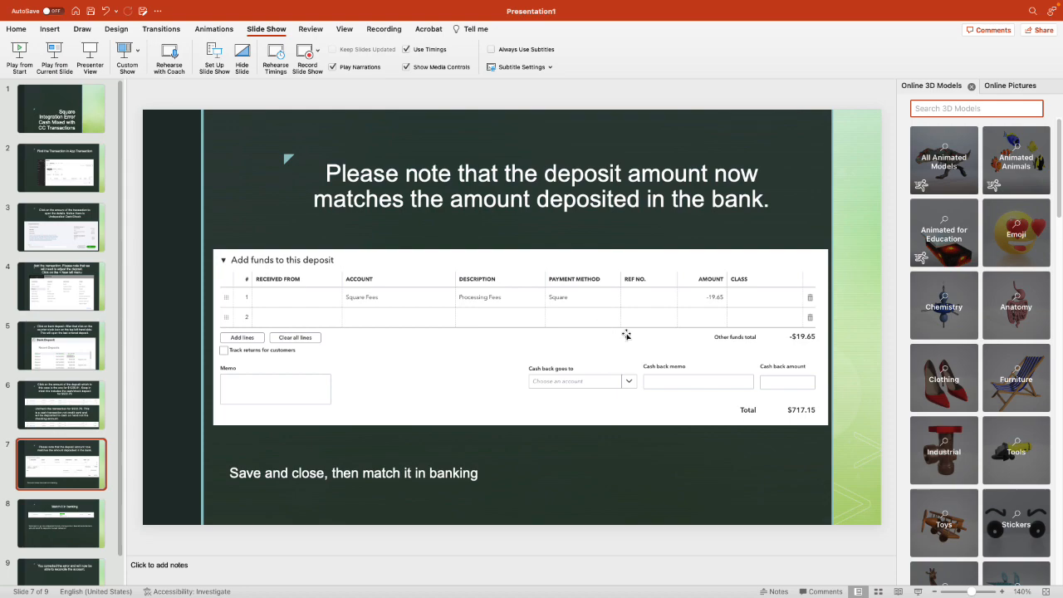
mouse_move(650, 307)
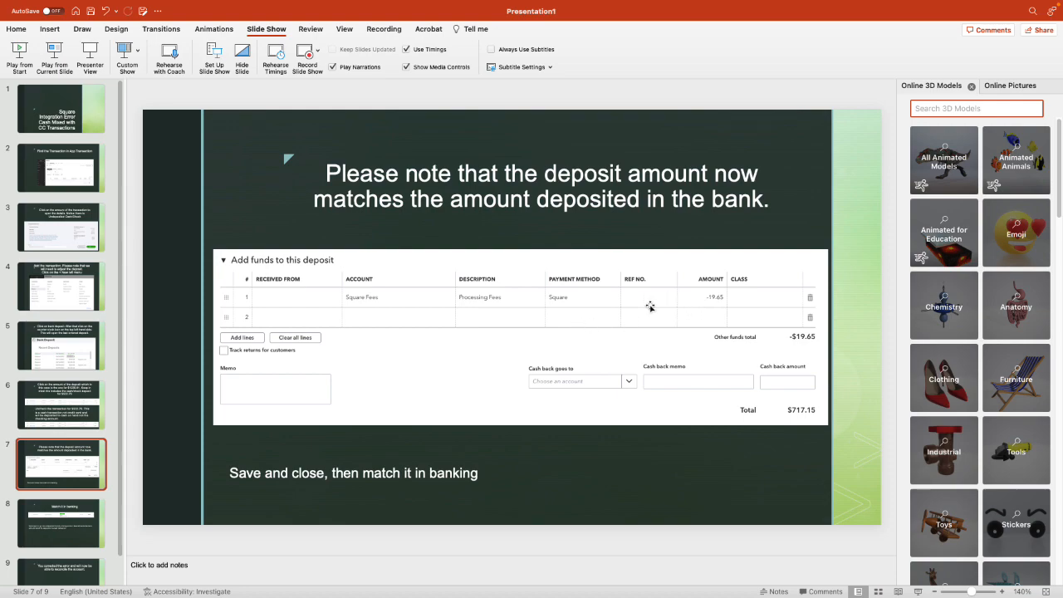
mouse_move(700, 314)
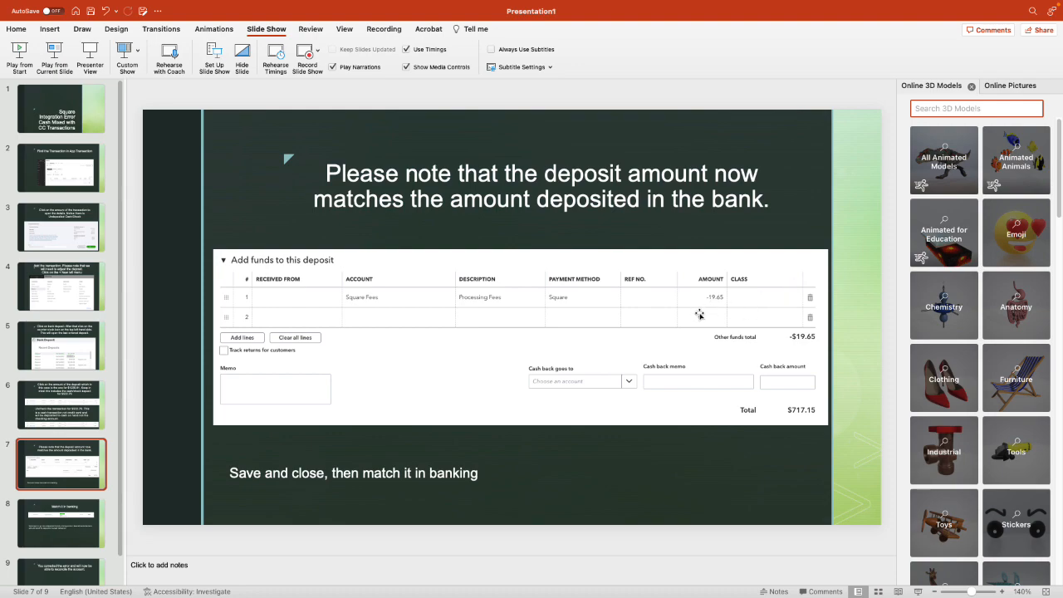
mouse_move(220, 509)
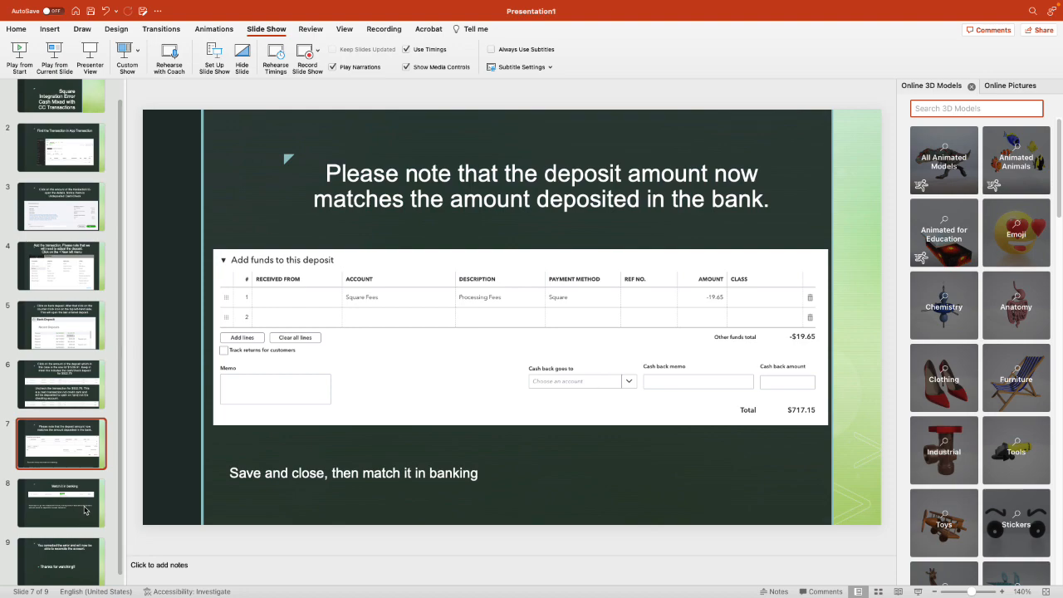
mouse_move(85, 510)
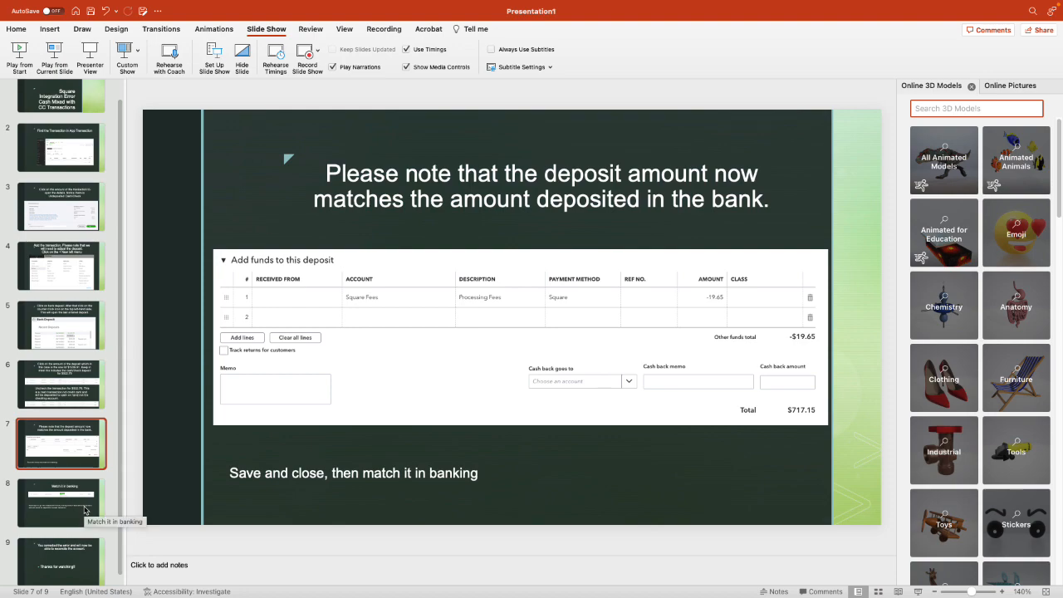
Display slide 8, 'Match it in banking', showing the $717.15 deposit match
click(60, 502)
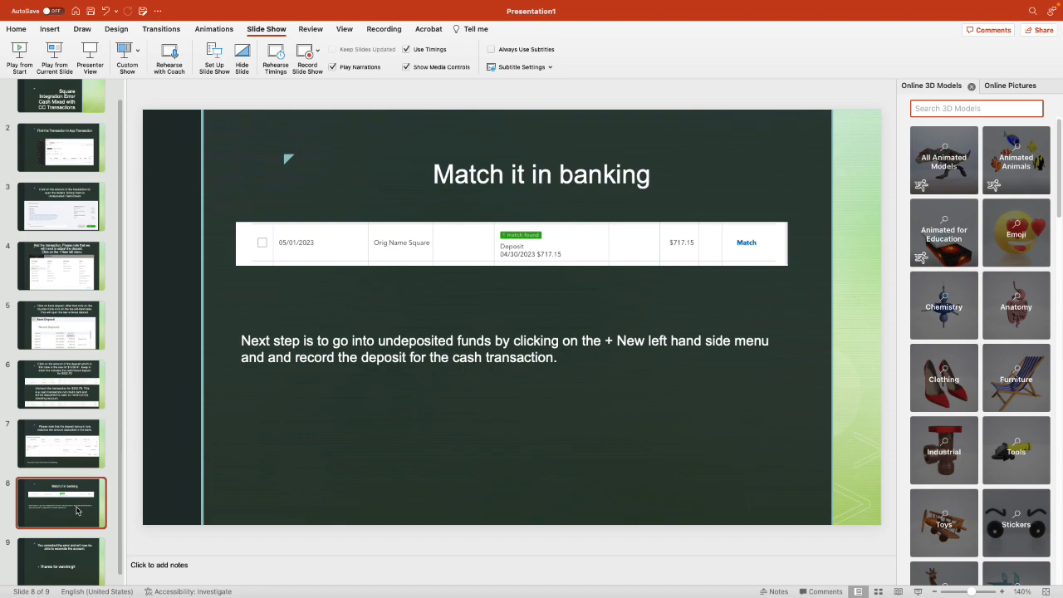
mouse_move(706, 399)
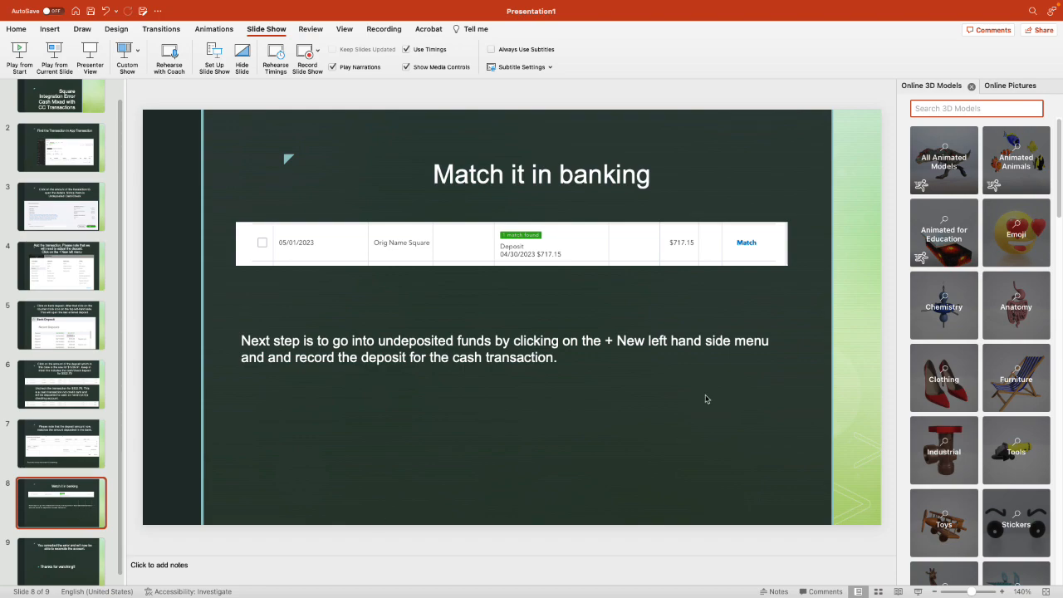
mouse_move(631, 383)
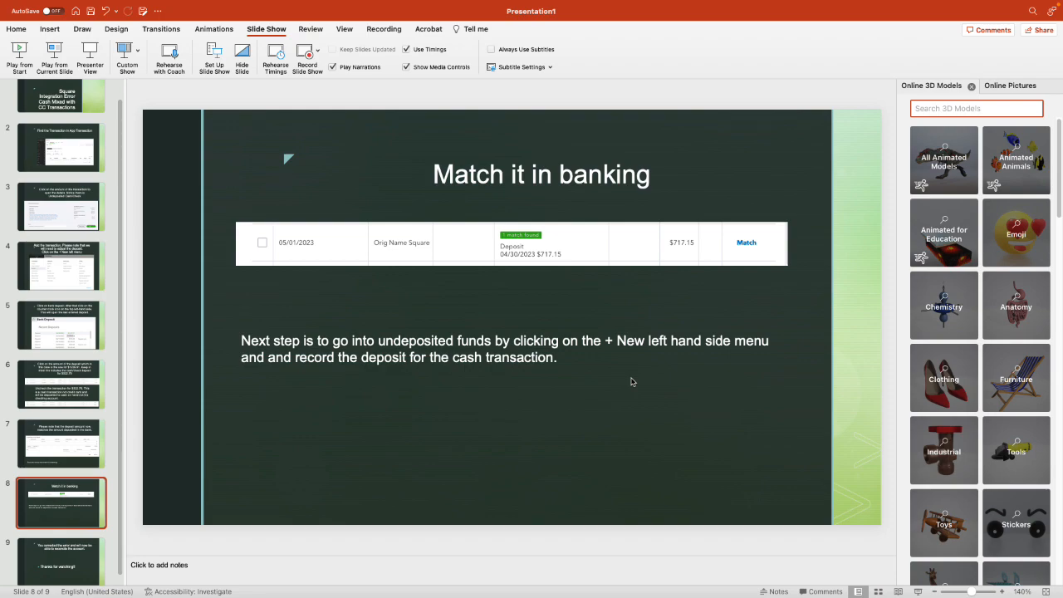
mouse_move(683, 265)
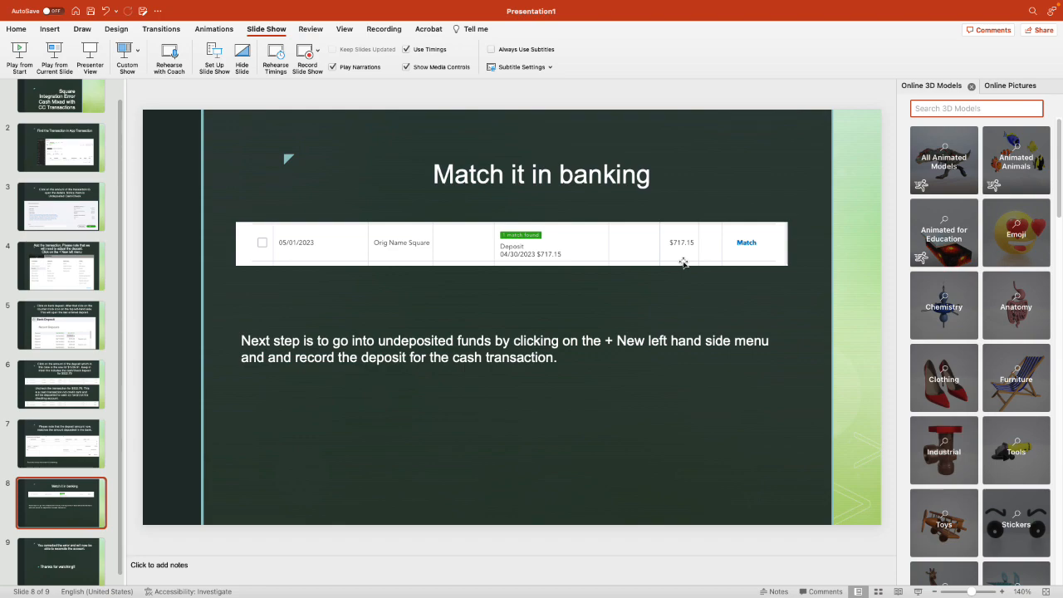
mouse_move(746, 234)
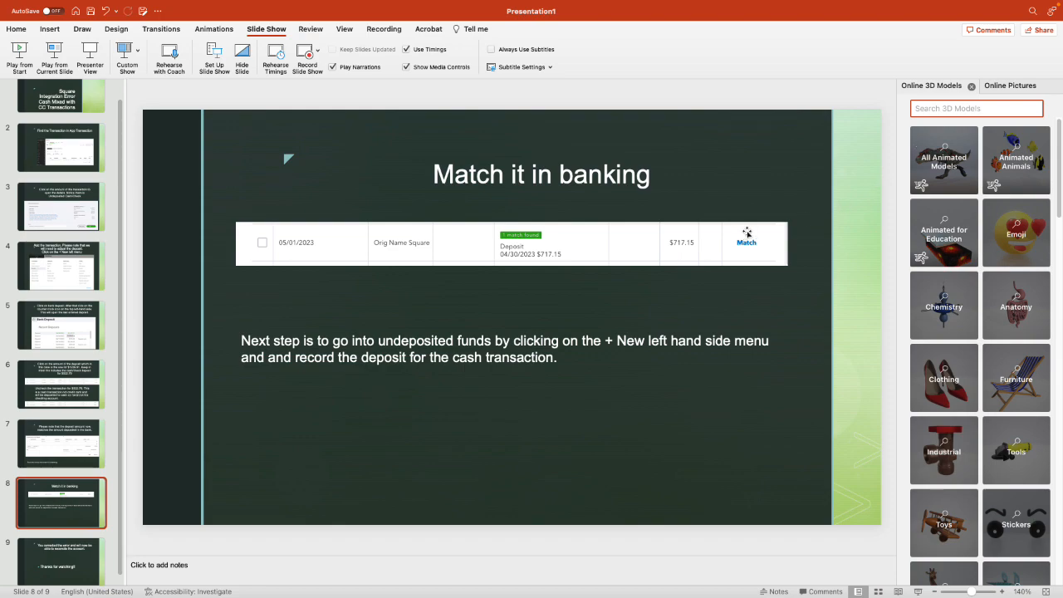
mouse_move(253, 429)
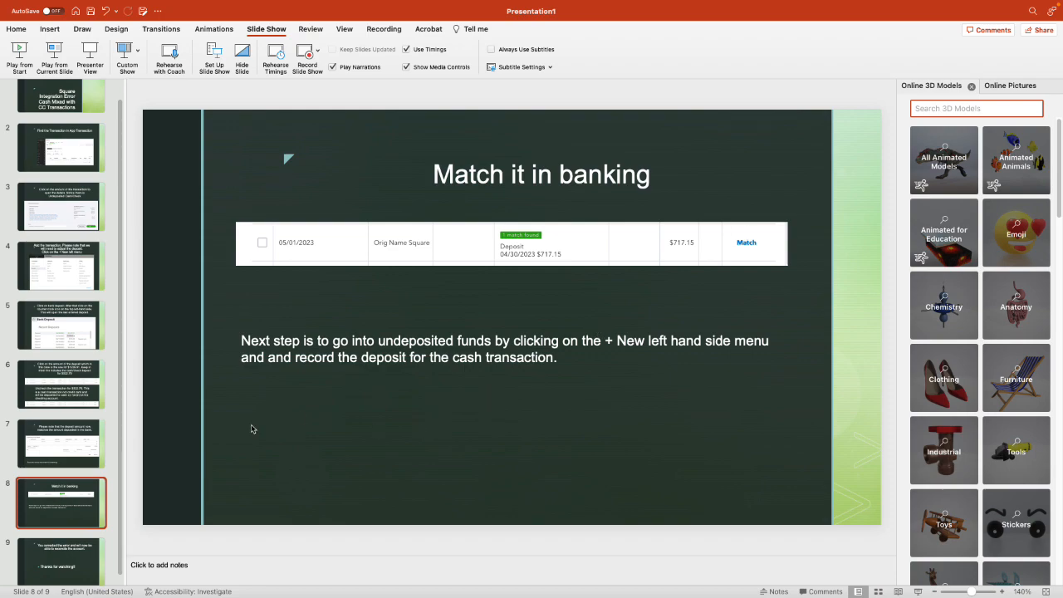
scroll(up, 3)
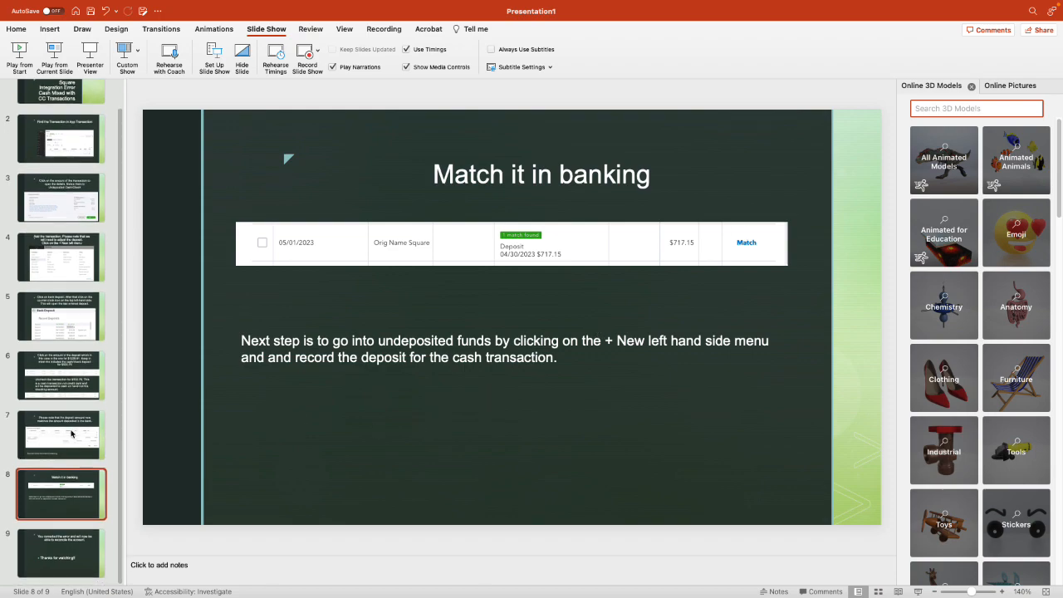
Display closing slide 9, confirming the error is corrected and thanking viewers
click(61, 553)
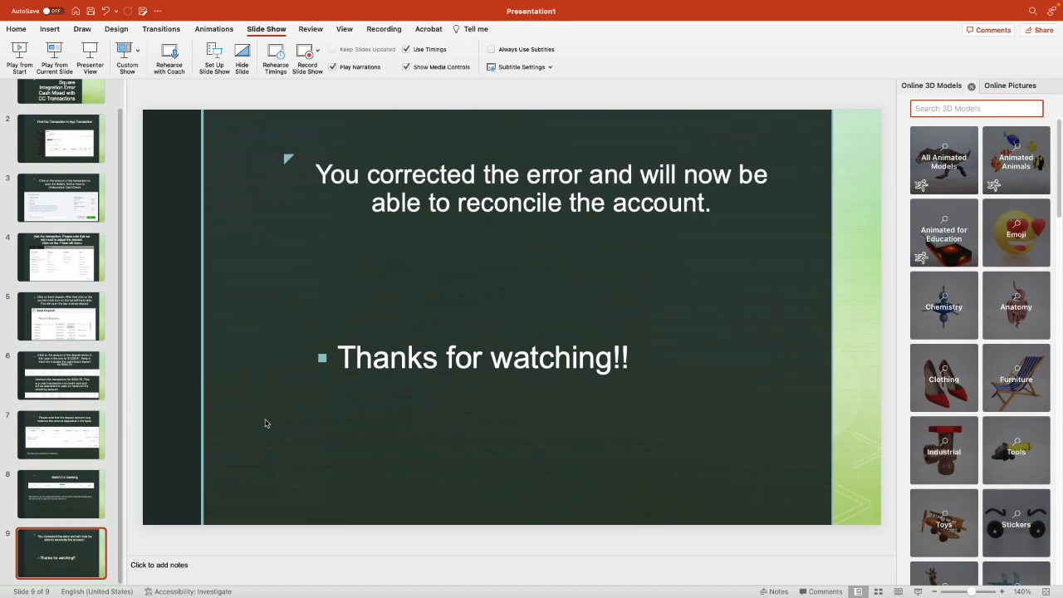
mouse_move(18, 109)
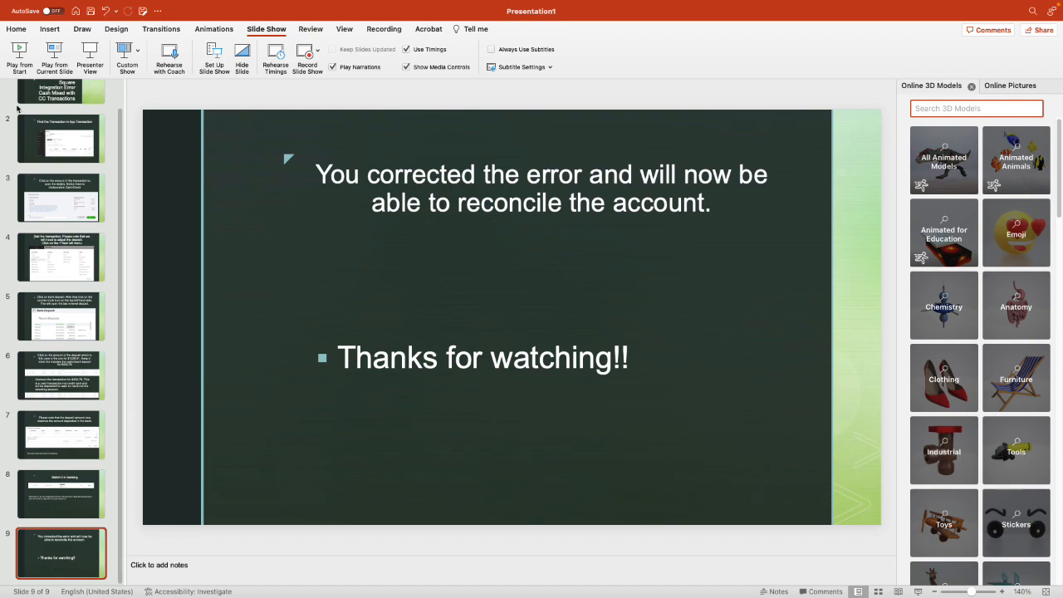